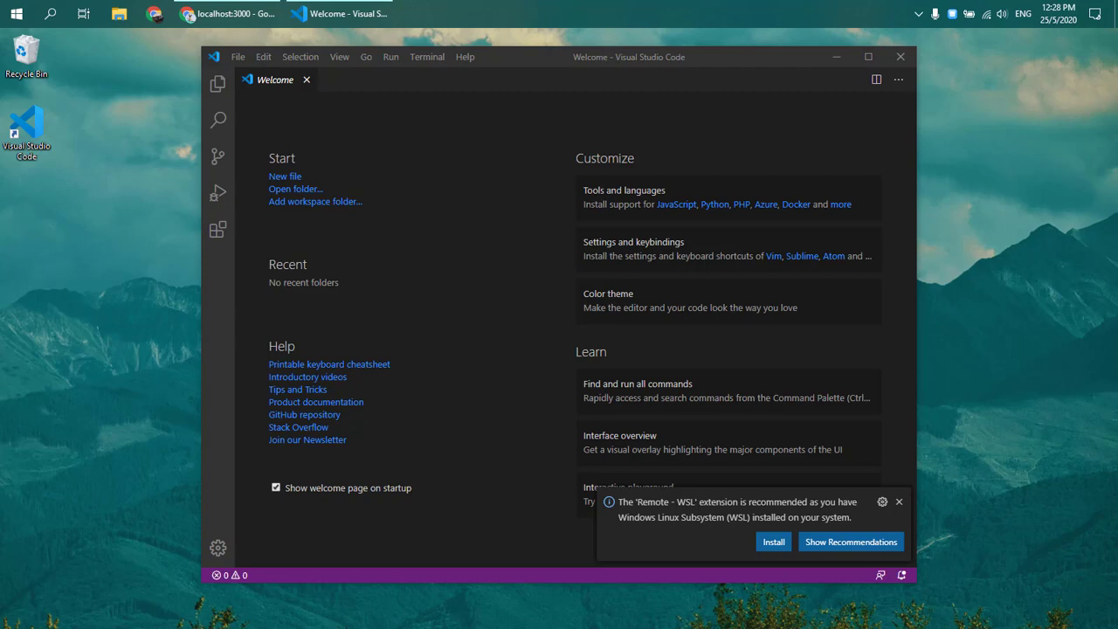
mouse_move(199, 241)
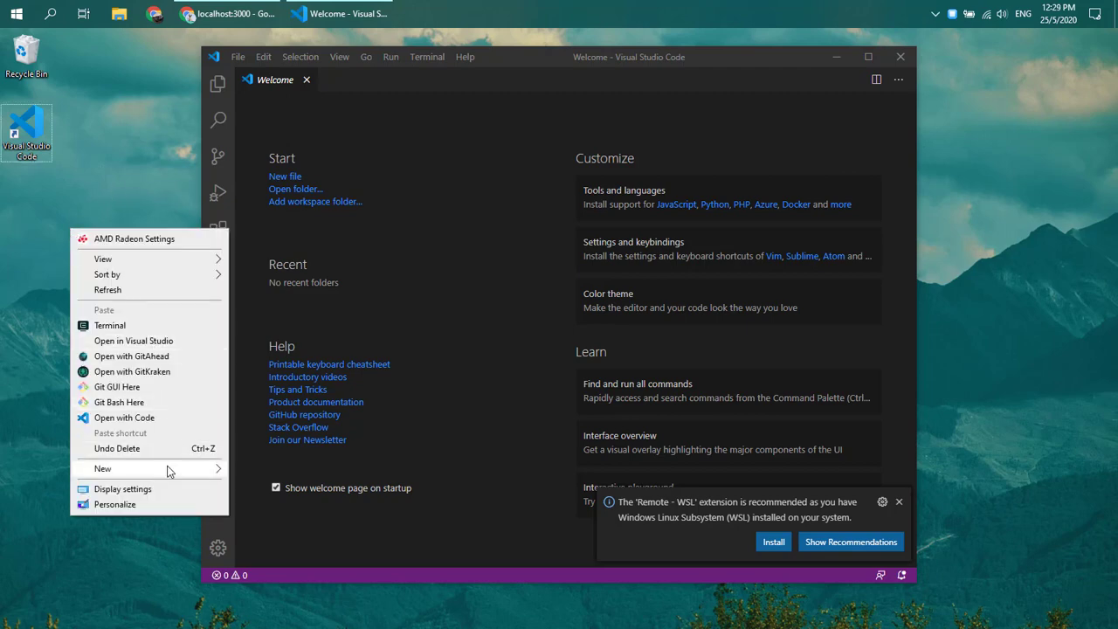
- Create a desktop folder 'NestJS Projects', open it and bring up its context menu
left_click(101, 468)
type("NestJS Projects")
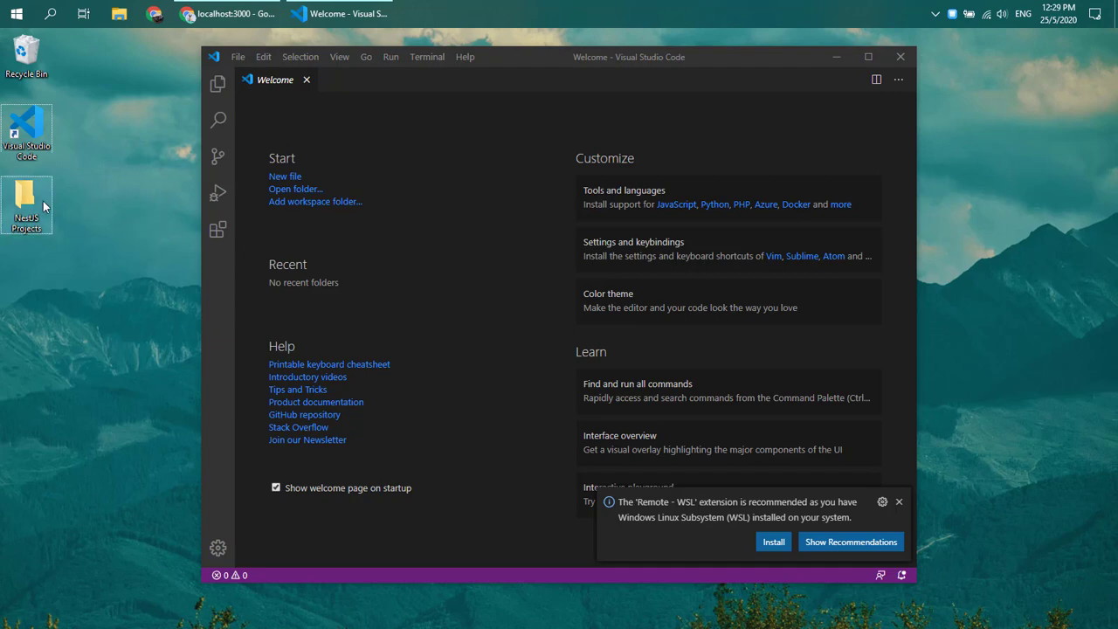
double_click(27, 206)
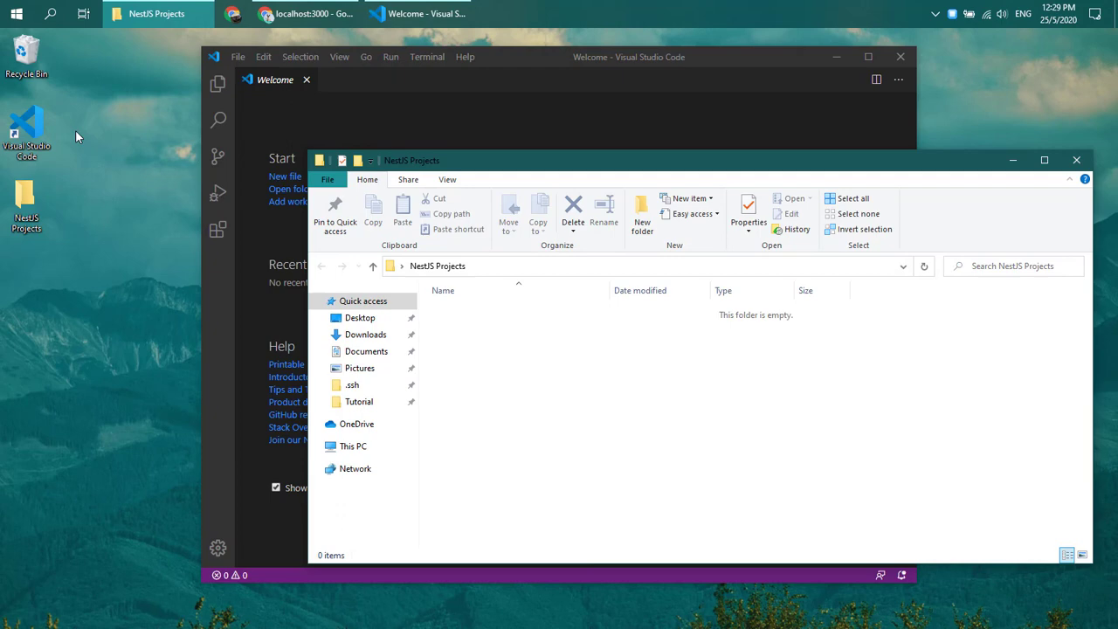
mouse_move(503, 366)
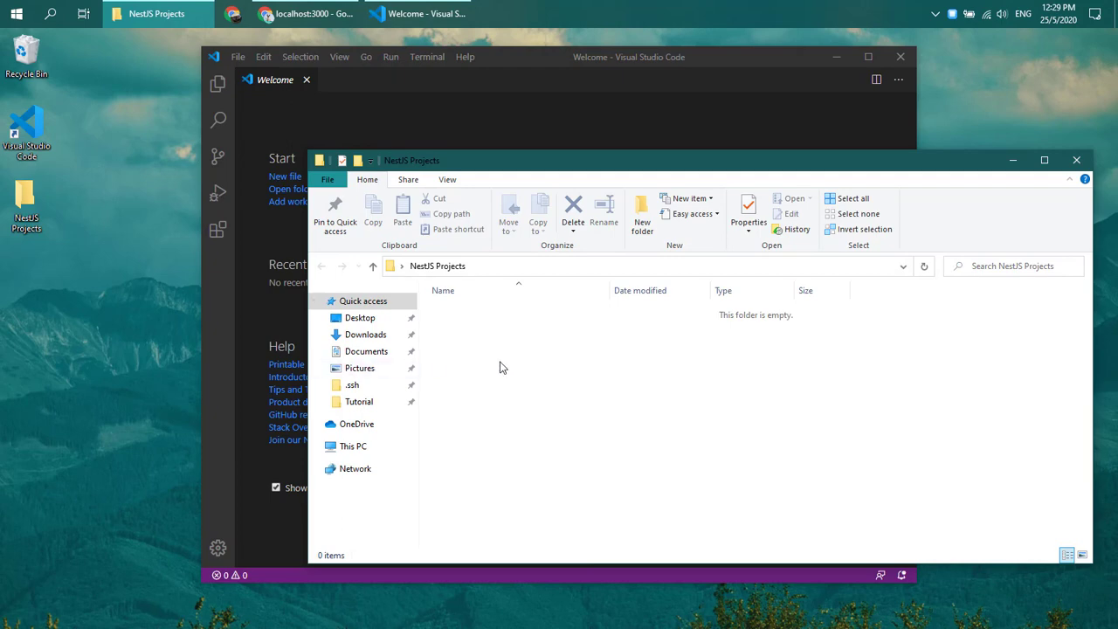
right_click(503, 367)
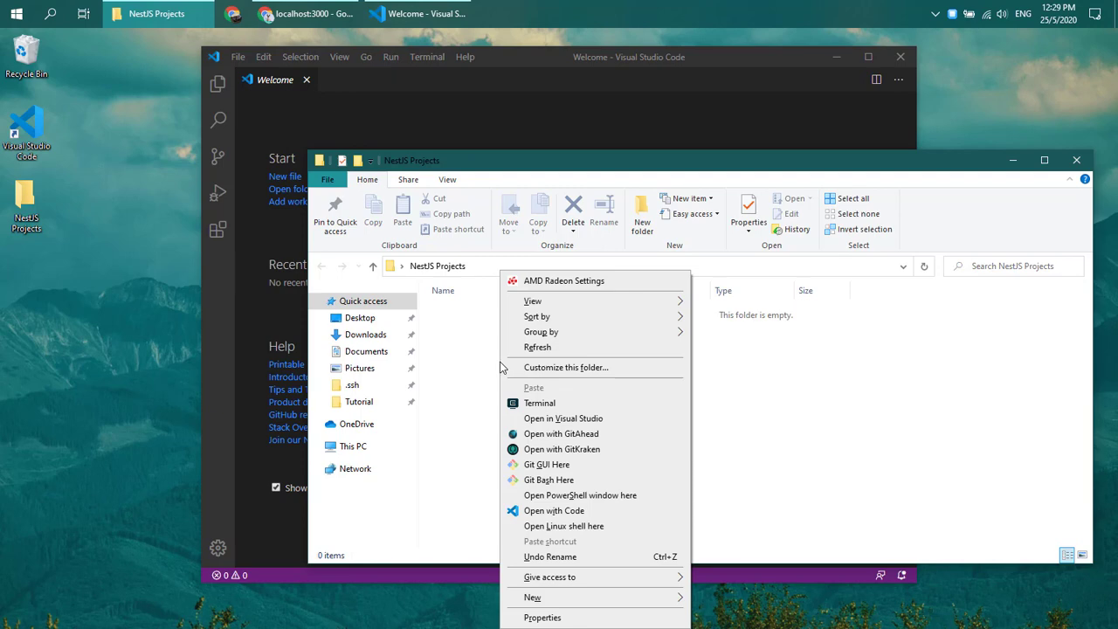
mouse_move(580, 496)
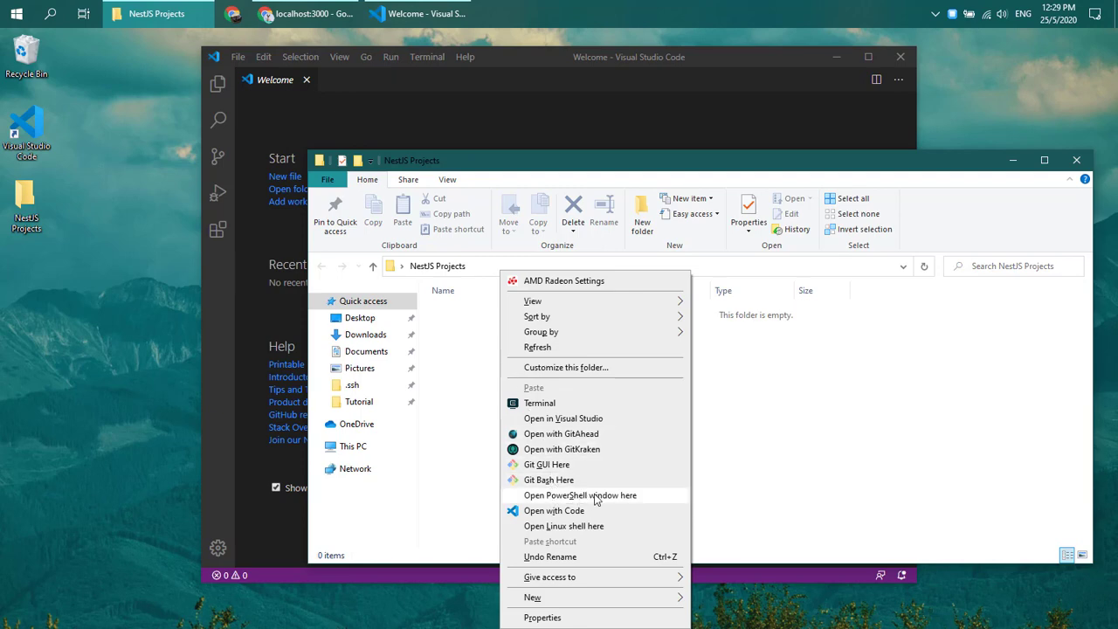
mouse_move(570, 499)
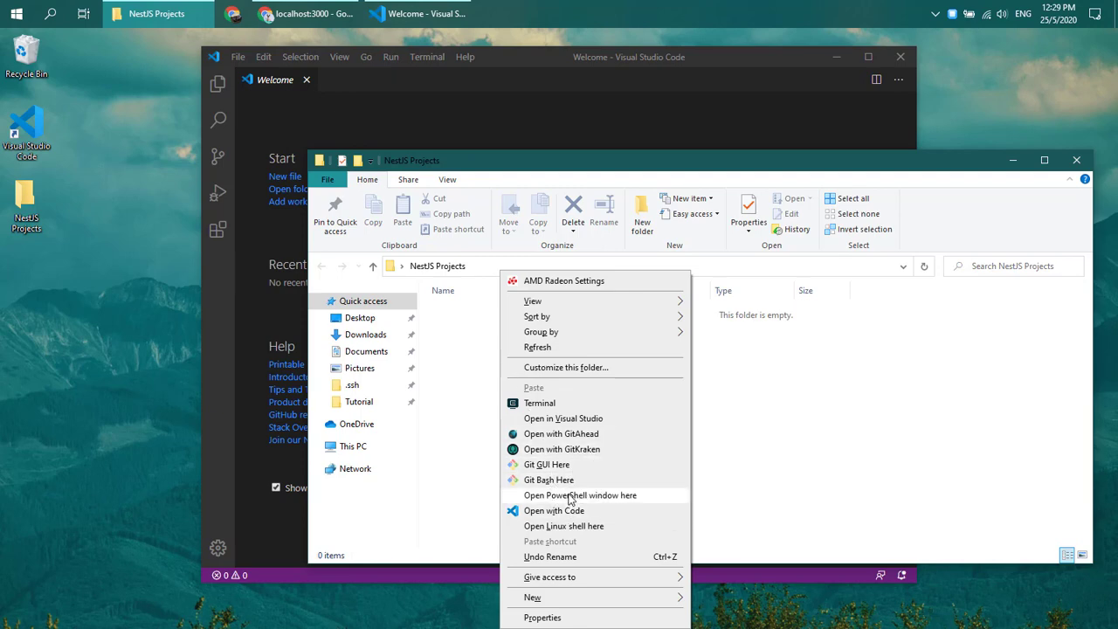
mouse_move(549, 479)
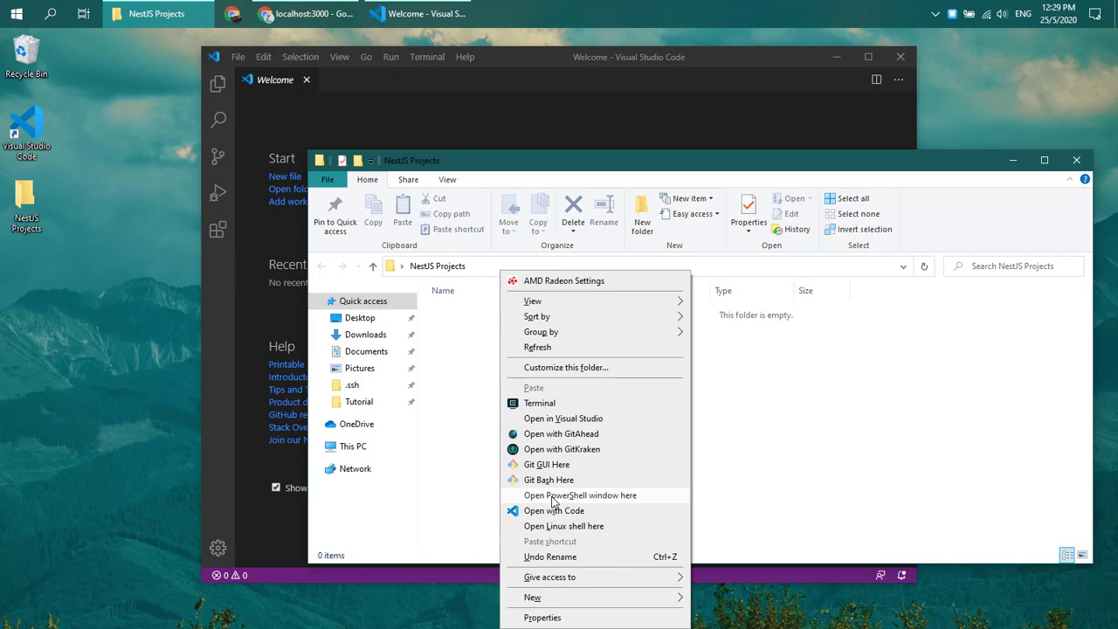
- Open PowerShell in the folder and run 'nest' to list the CLI's commands
left_click(580, 496)
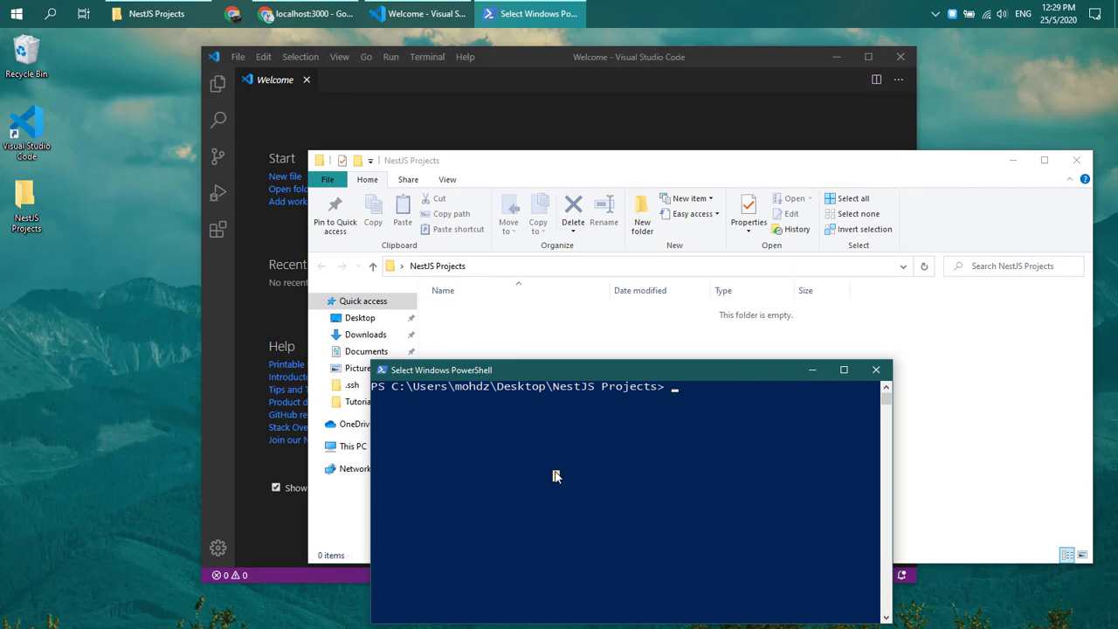
type("nest")
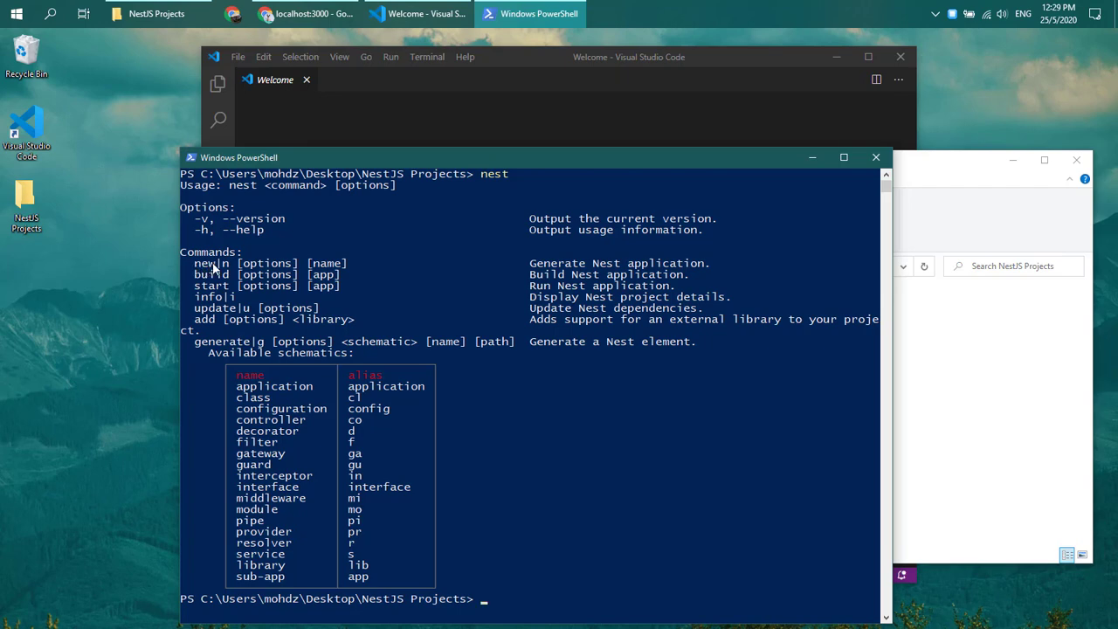
mouse_move(369, 608)
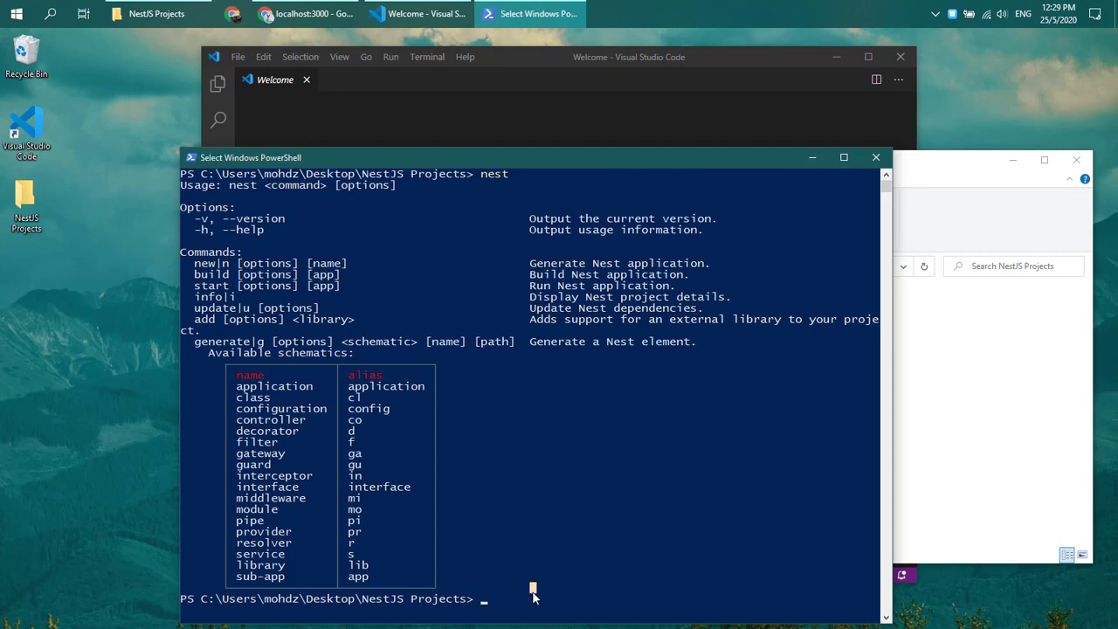
- Run 'nest new hello-world' and pick npm as the package manager
type("nest")
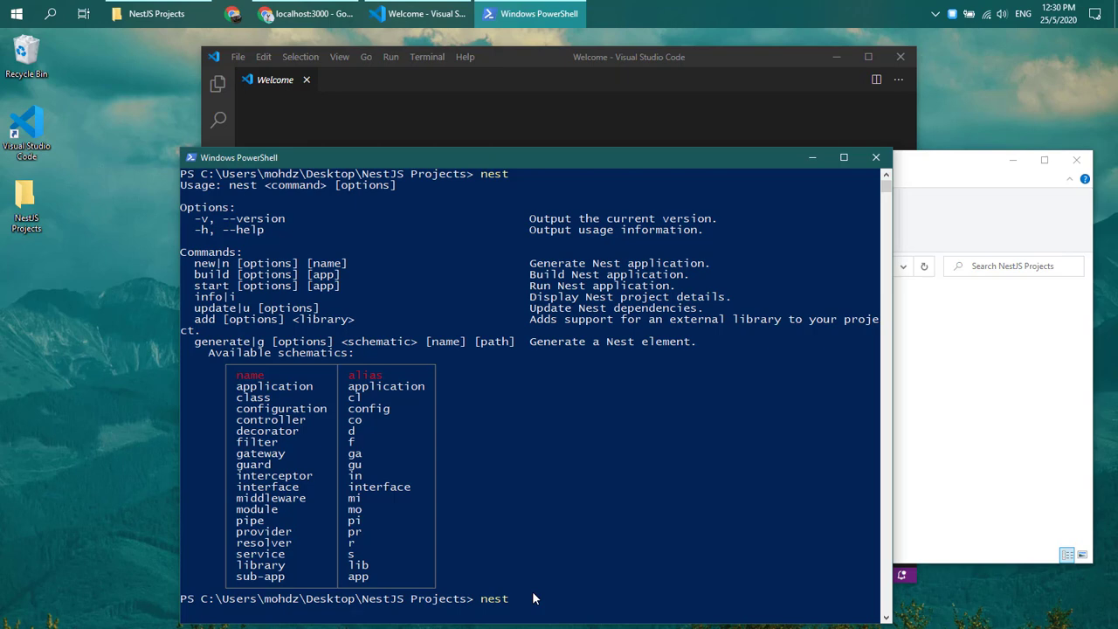
type("new hello-d")
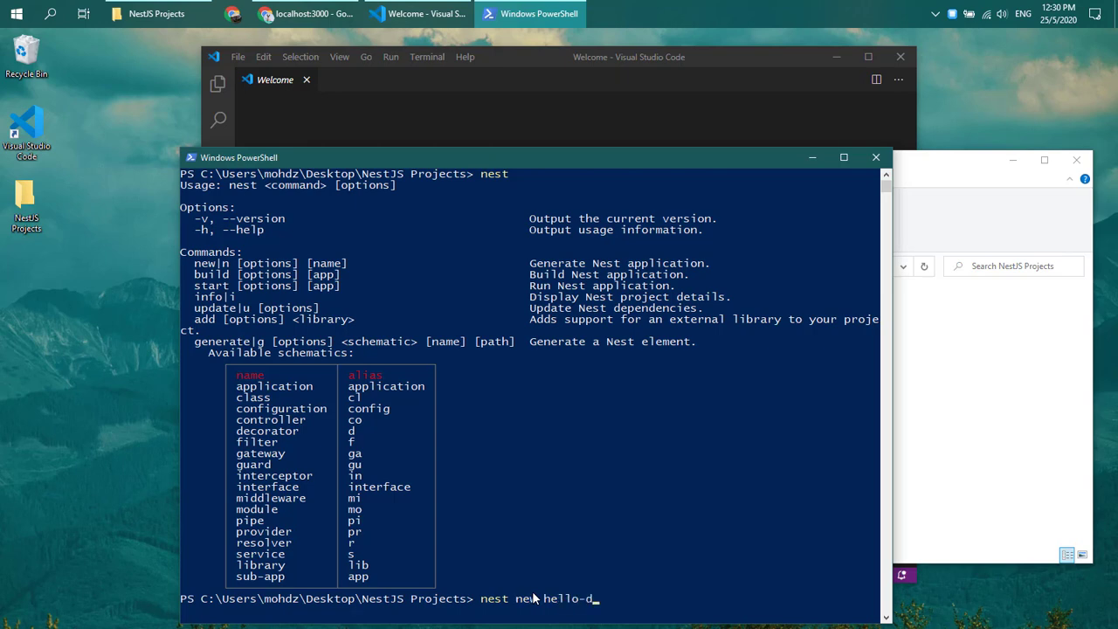
type("world")
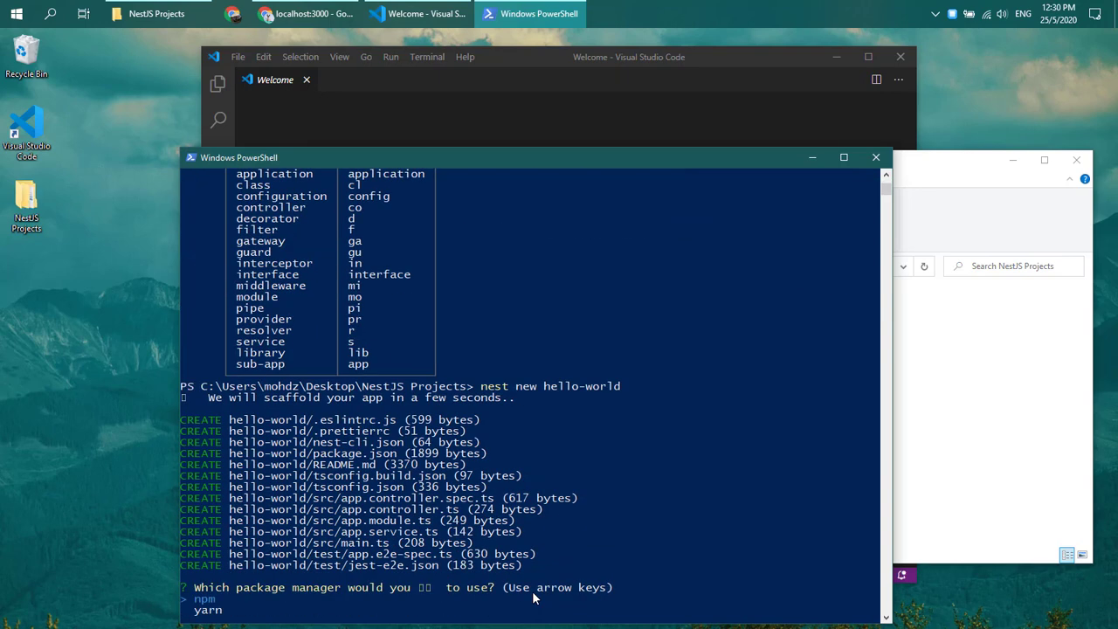
key("down")
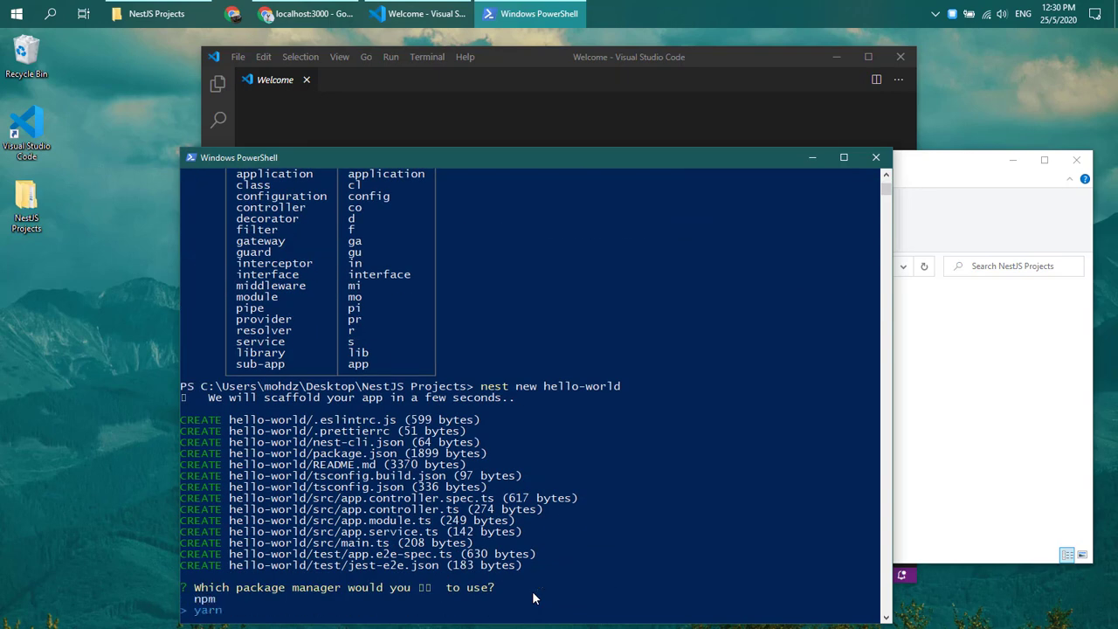
key("Down")
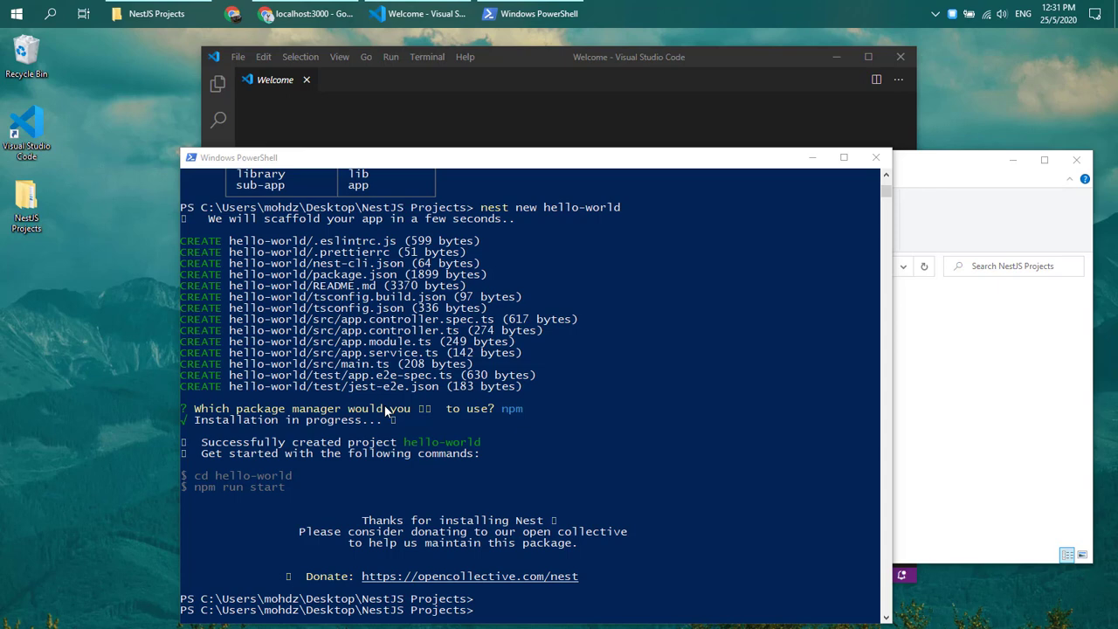
mouse_move(308, 213)
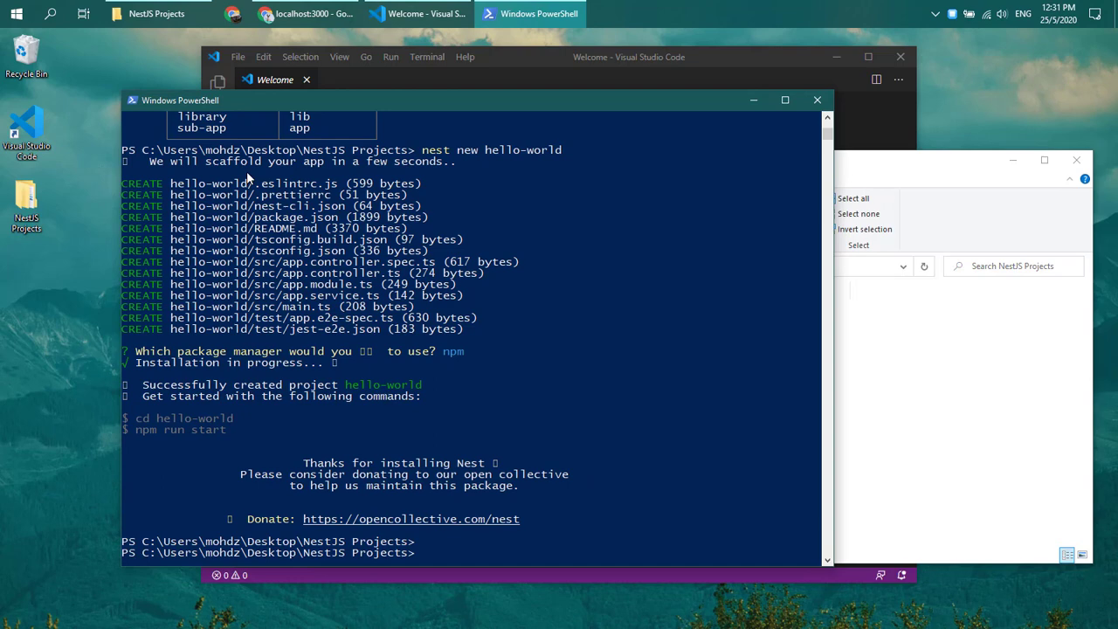
mouse_move(506, 218)
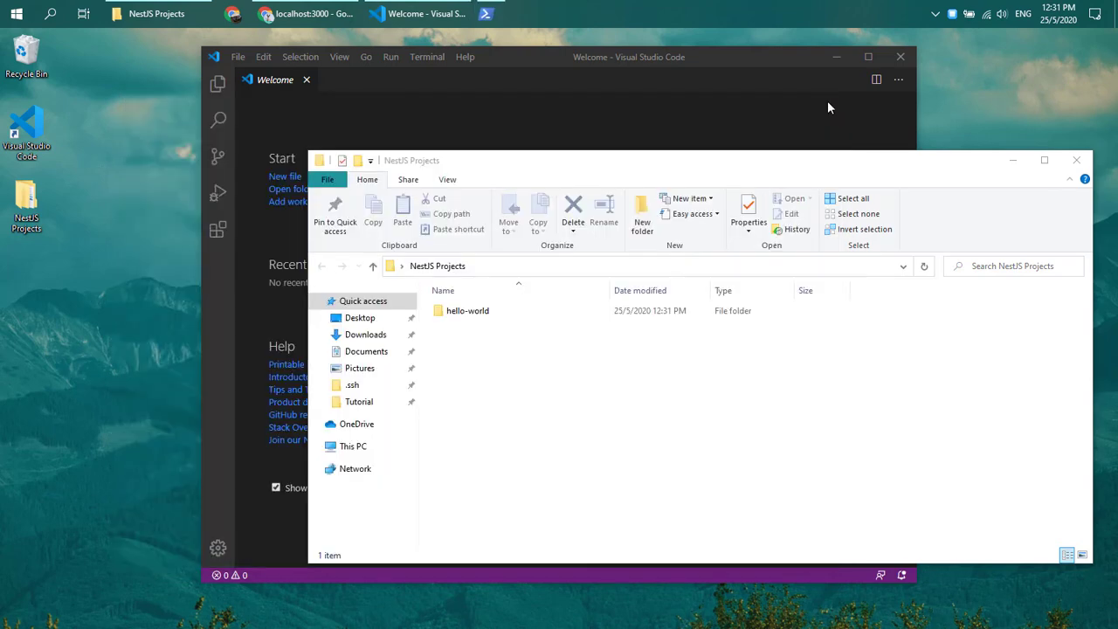
- Open the hello-world project folder inside NestJS Projects
left_click(468, 311)
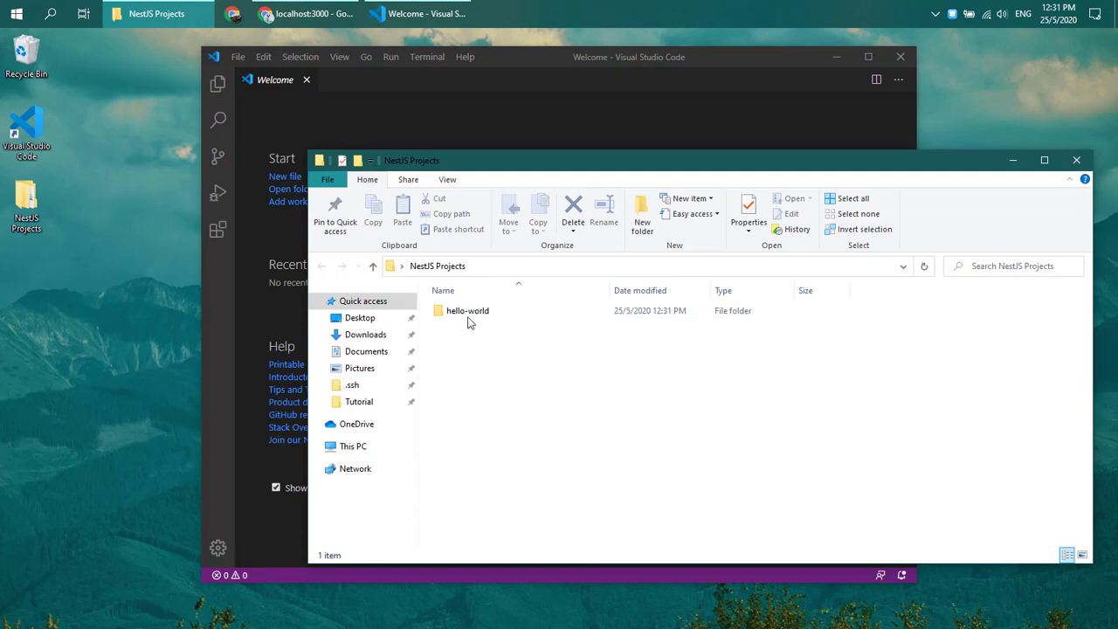
double_click(468, 311)
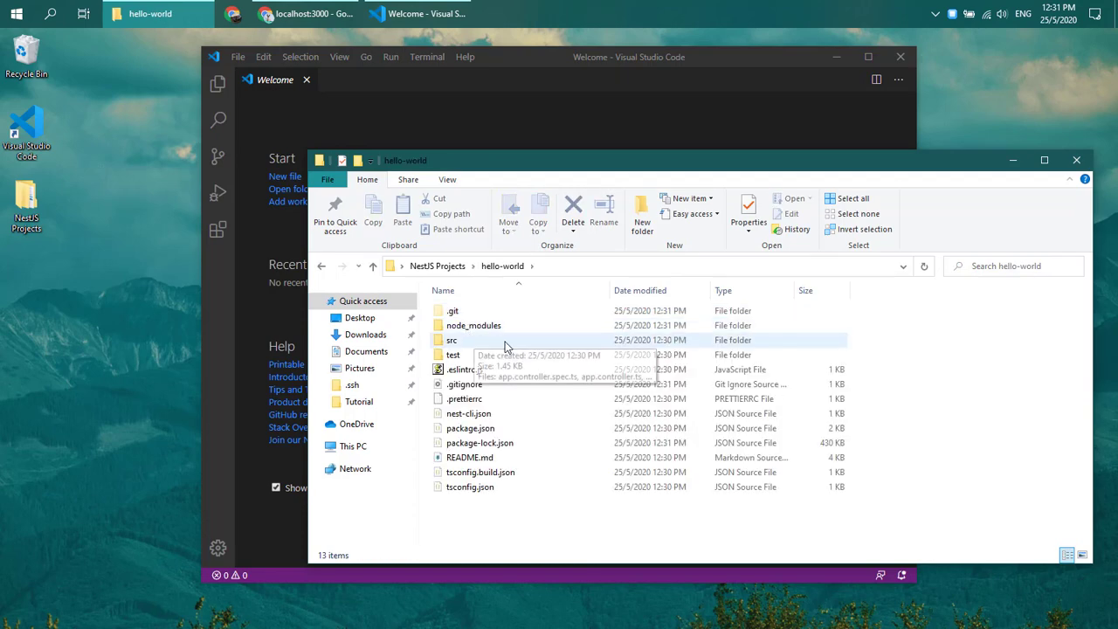
mouse_move(493, 514)
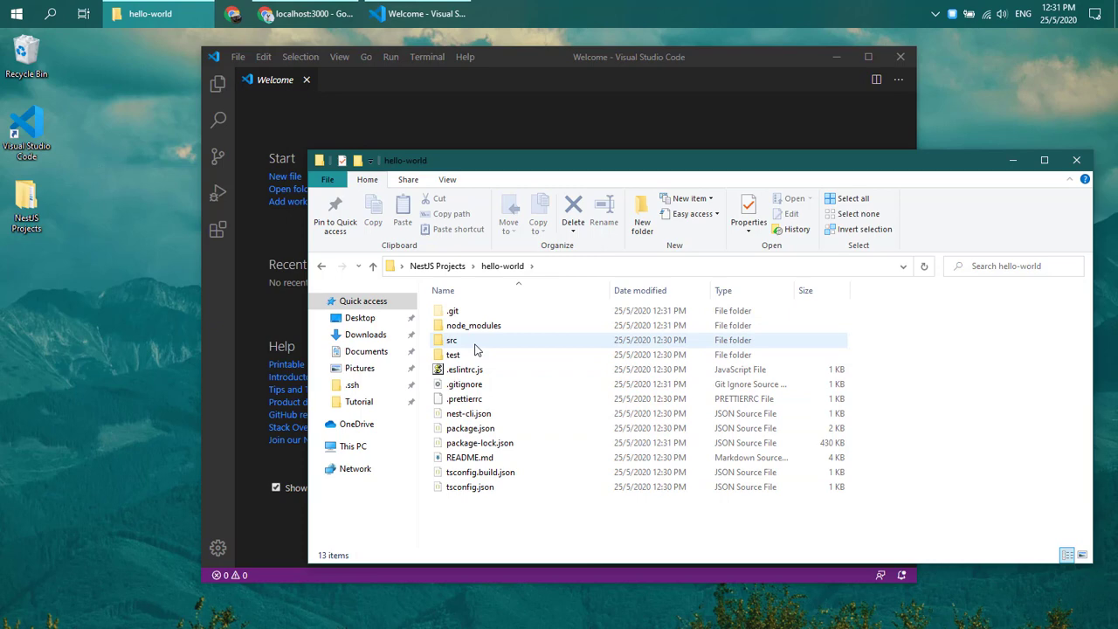
double_click(451, 339)
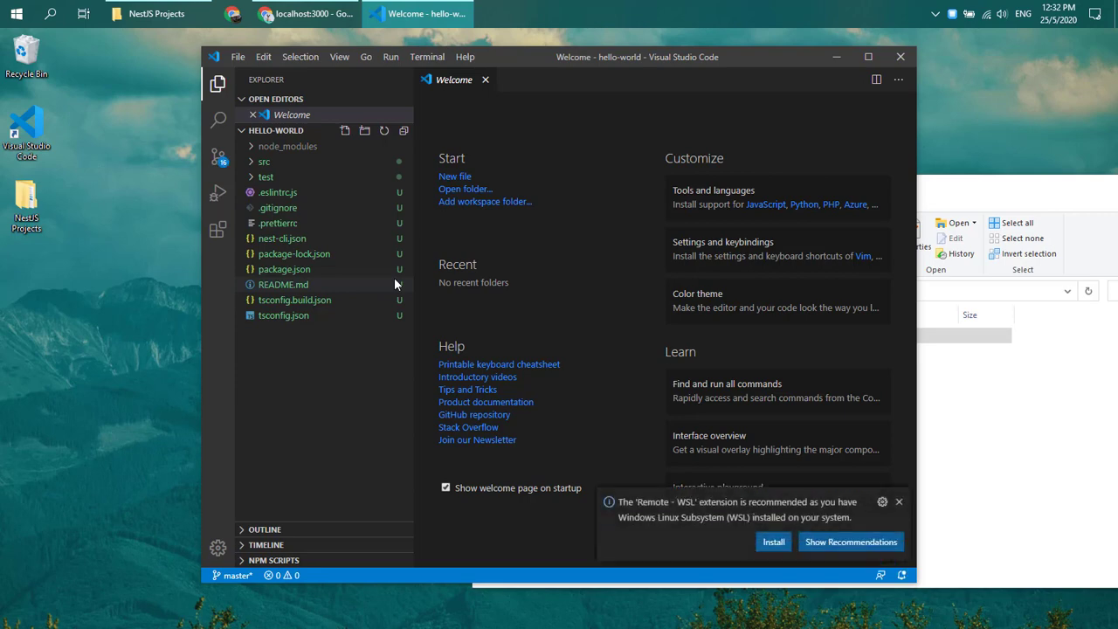
mouse_move(709, 272)
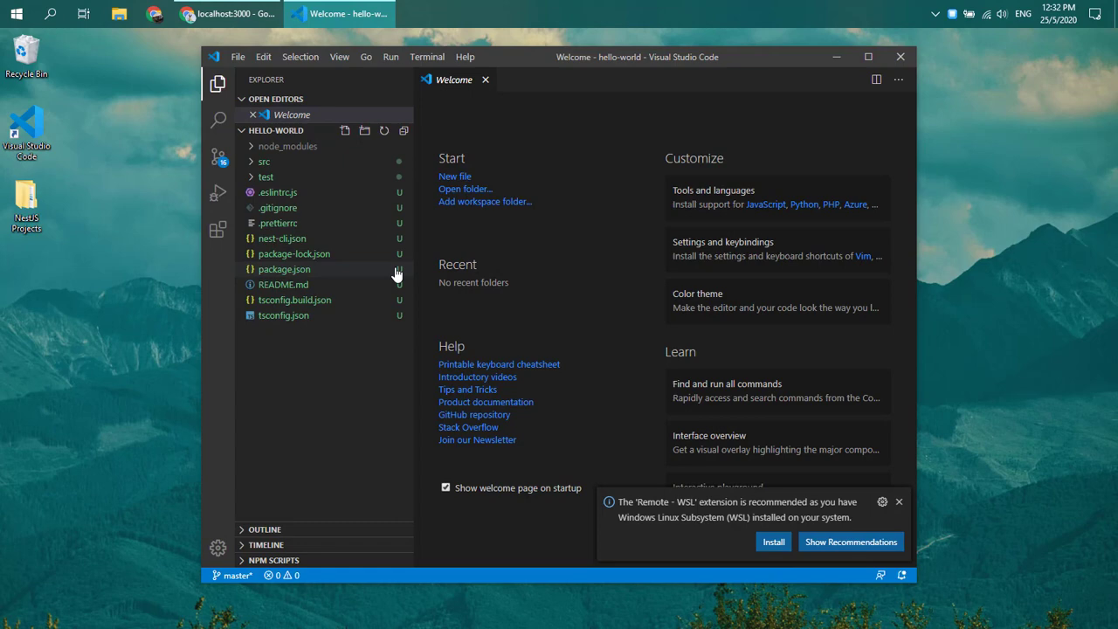
mouse_move(264, 161)
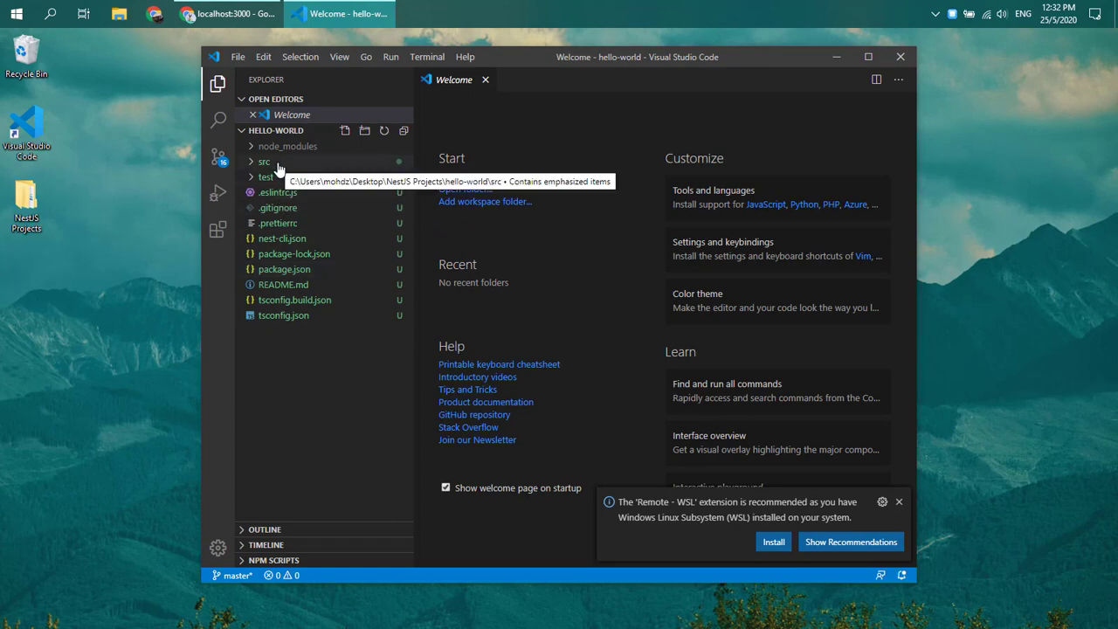
mouse_move(271, 210)
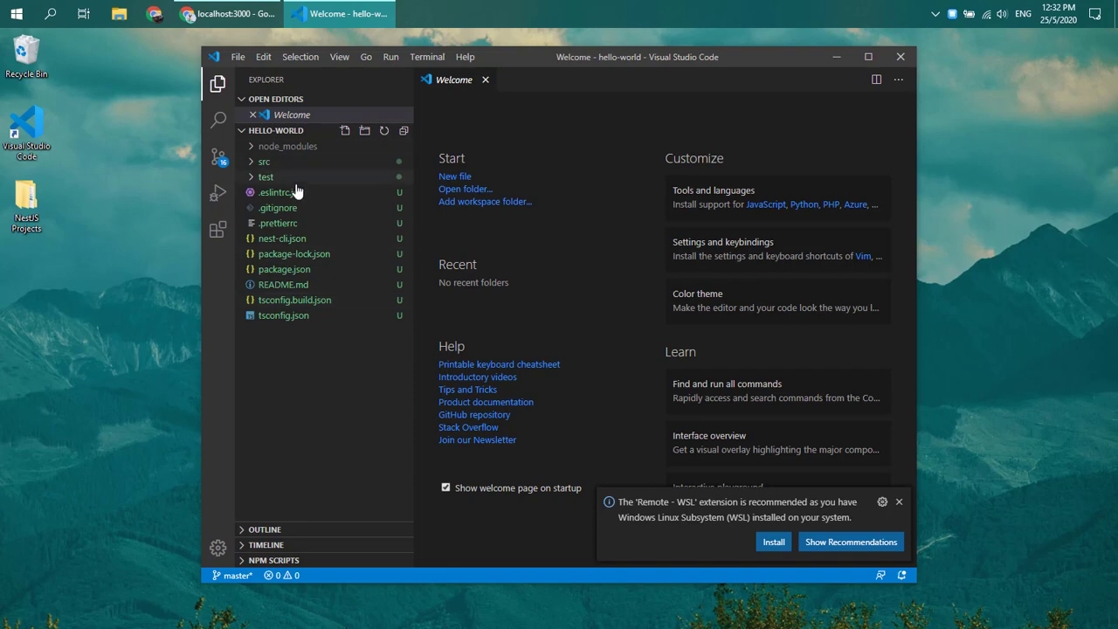
mouse_move(266, 176)
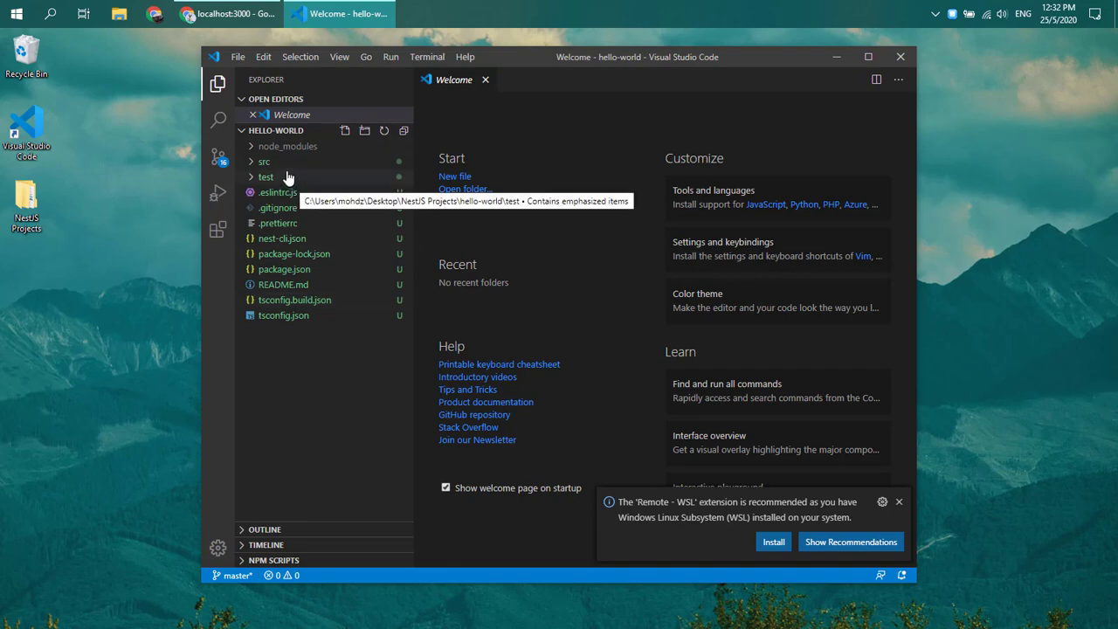
- Expand src, view main.ts and select AppModule in the NestFactory.create line
left_click(263, 160)
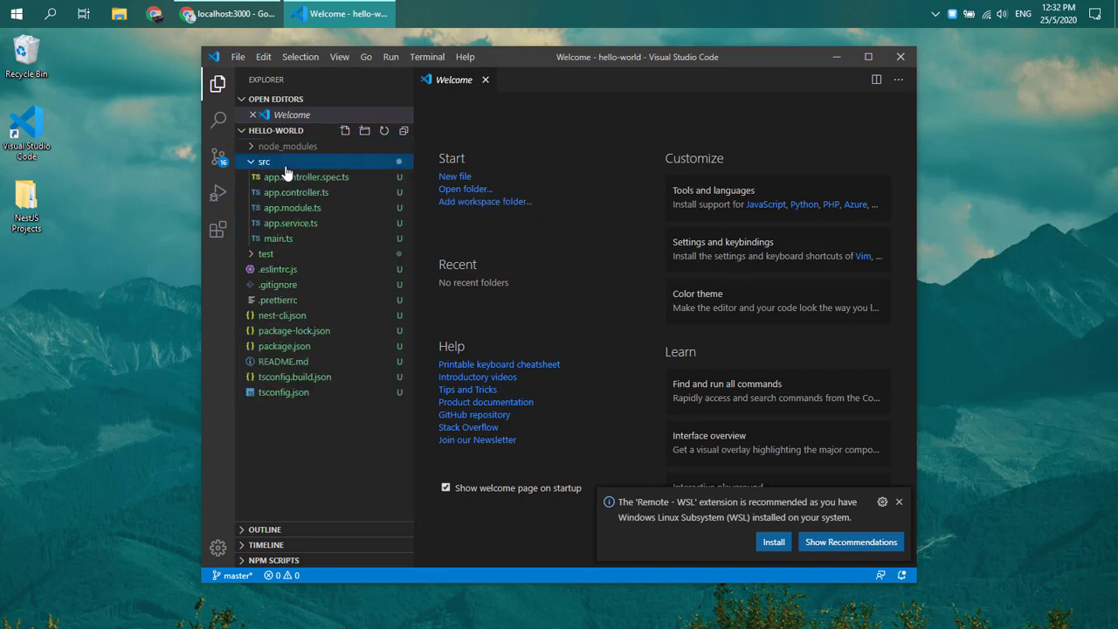
mouse_move(342, 195)
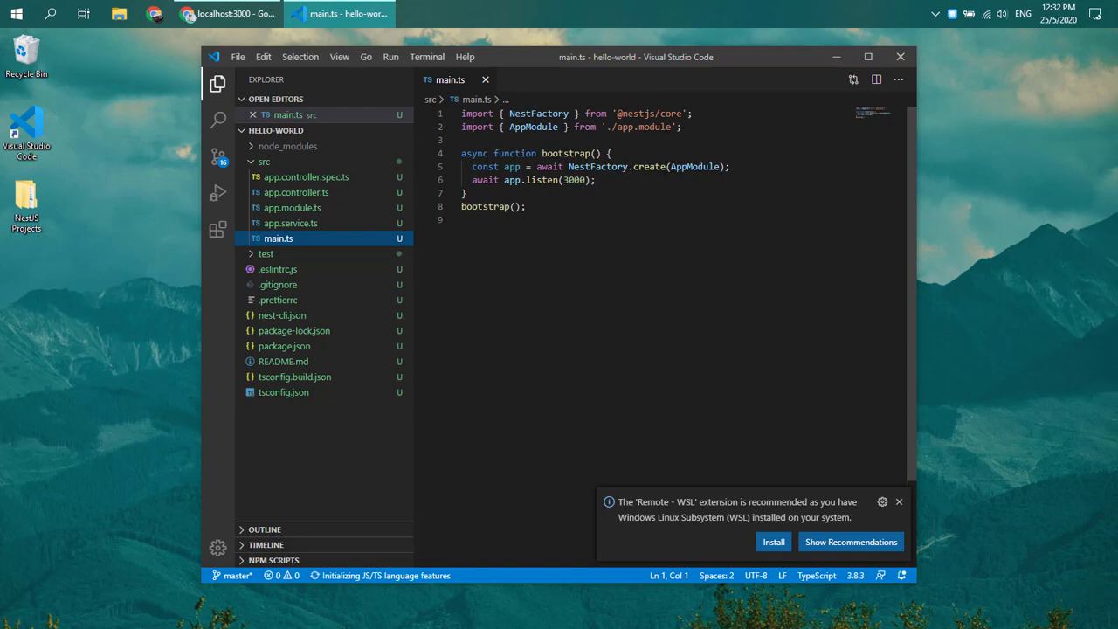
double_click(695, 168)
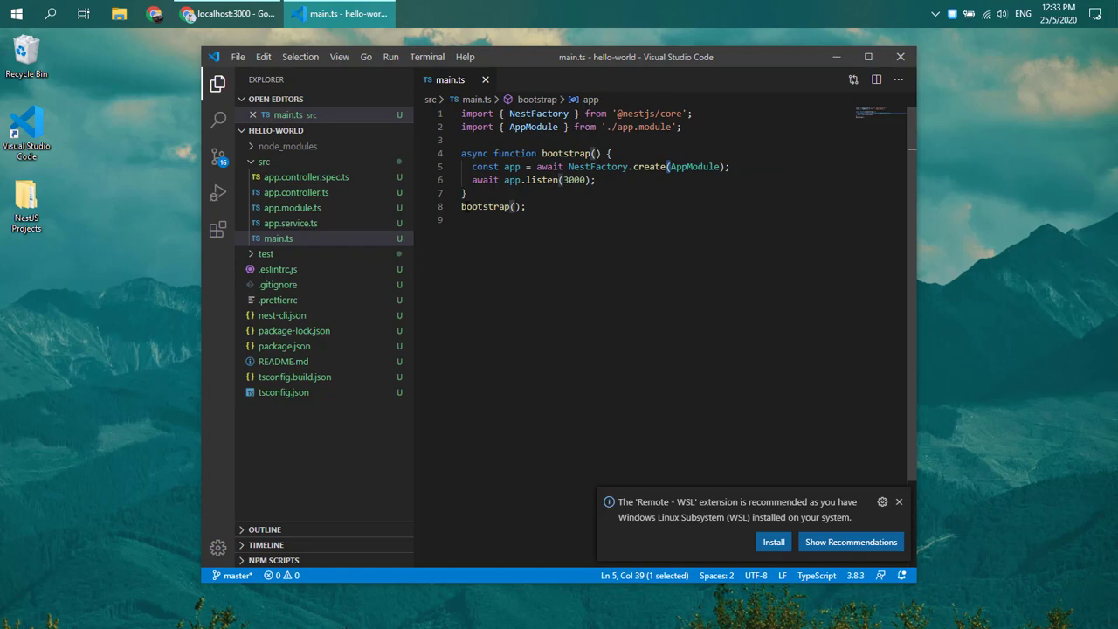
mouse_move(294, 207)
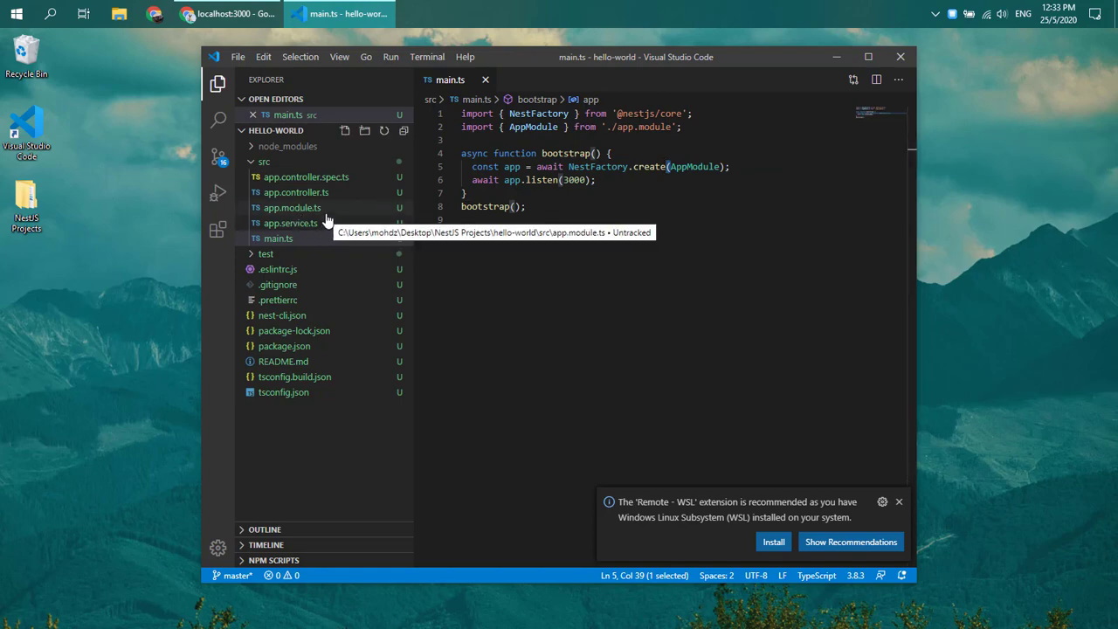
- Open app.module.ts, app.controller.ts and app.service.ts in tabs, ending focused on app.service.ts
left_click(293, 206)
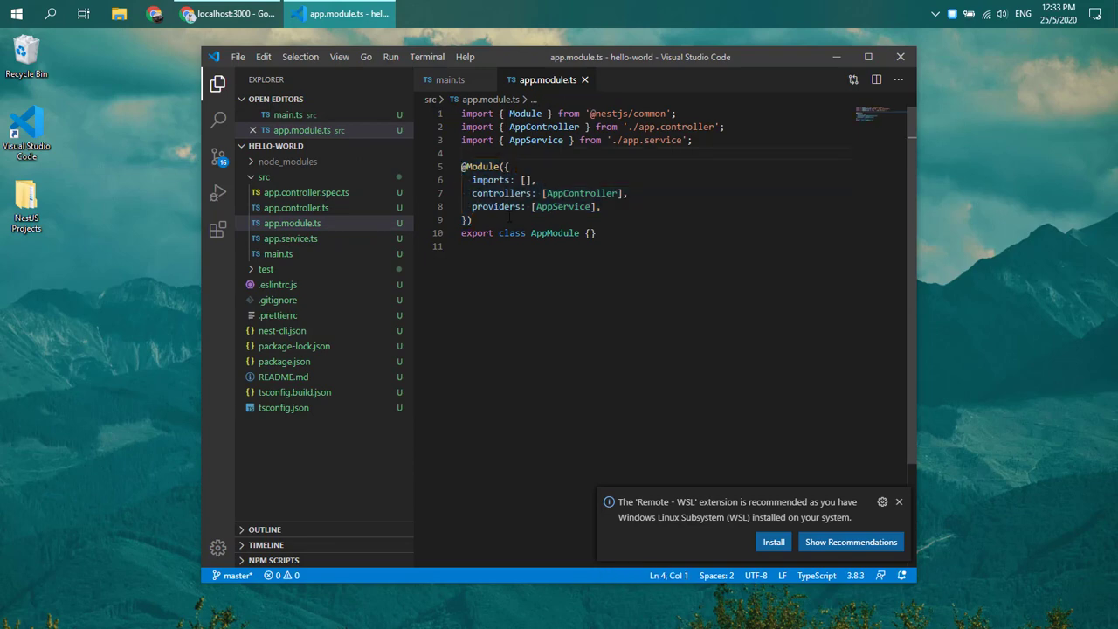
mouse_move(549, 80)
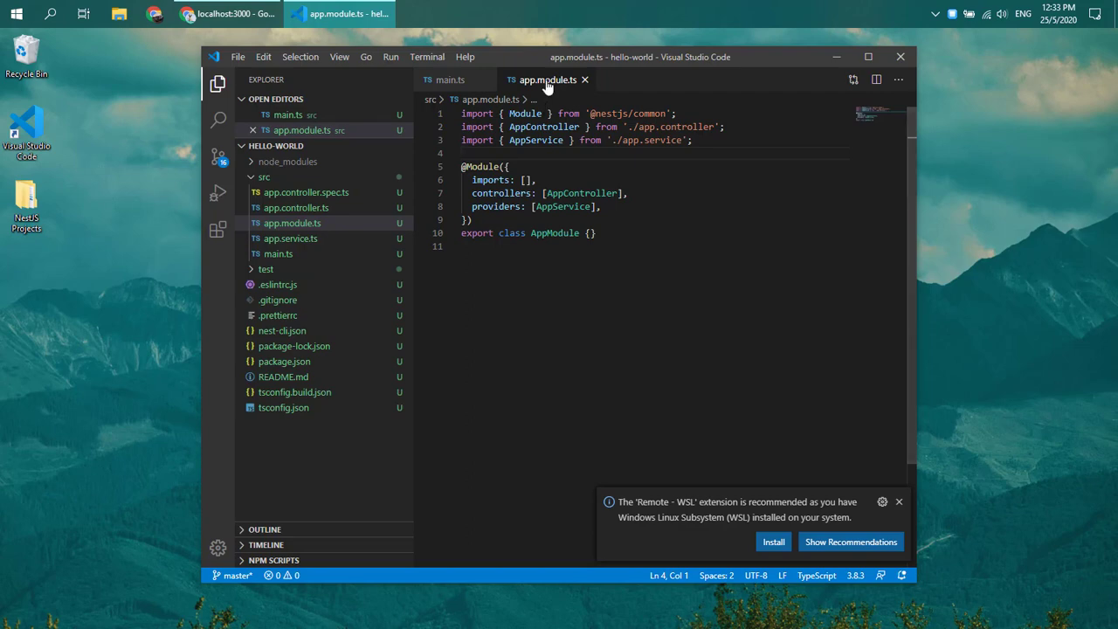
left_click(297, 222)
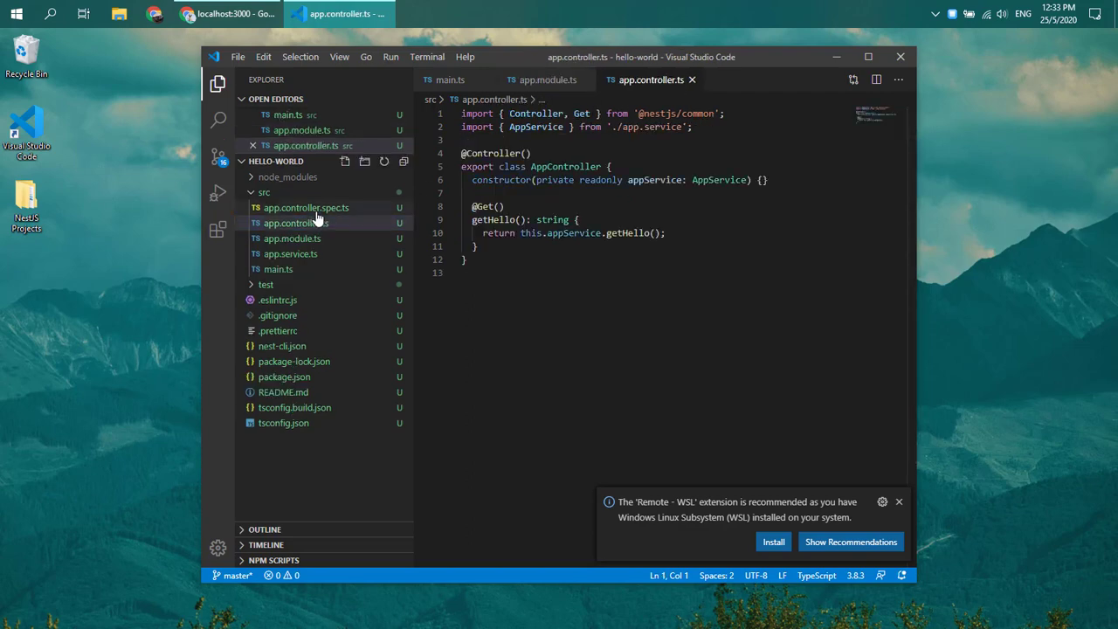
left_click(290, 269)
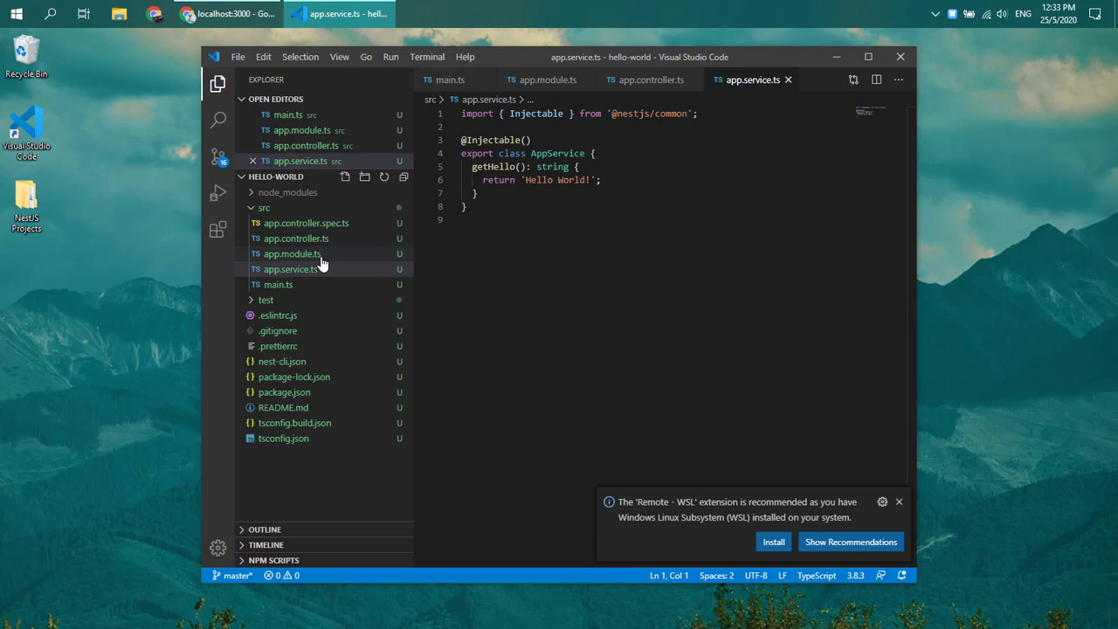
mouse_move(346, 241)
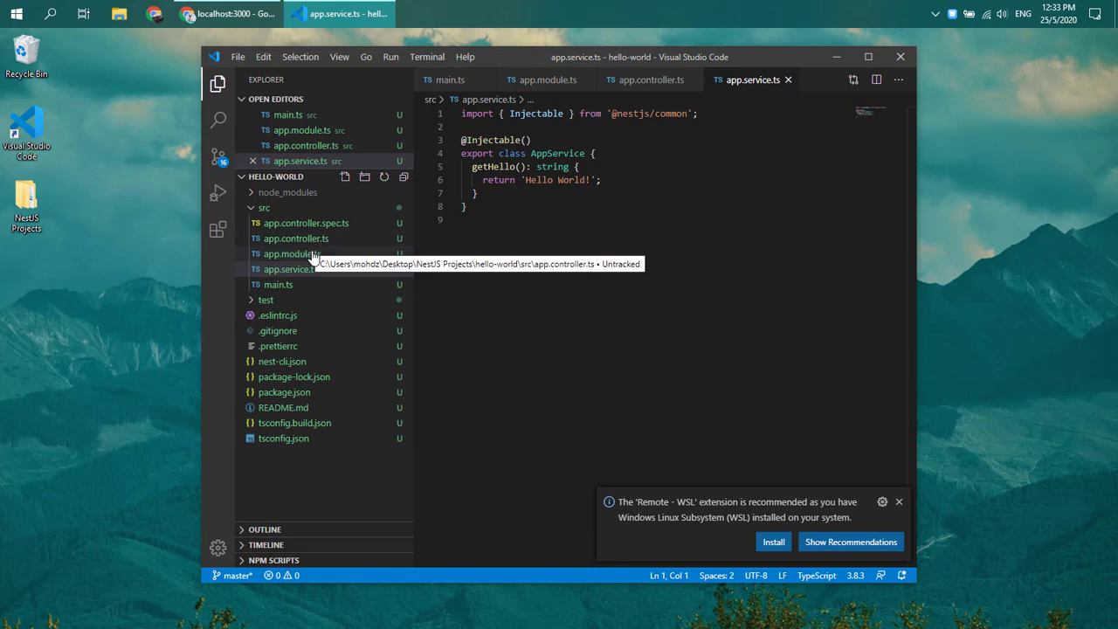
mouse_move(294, 254)
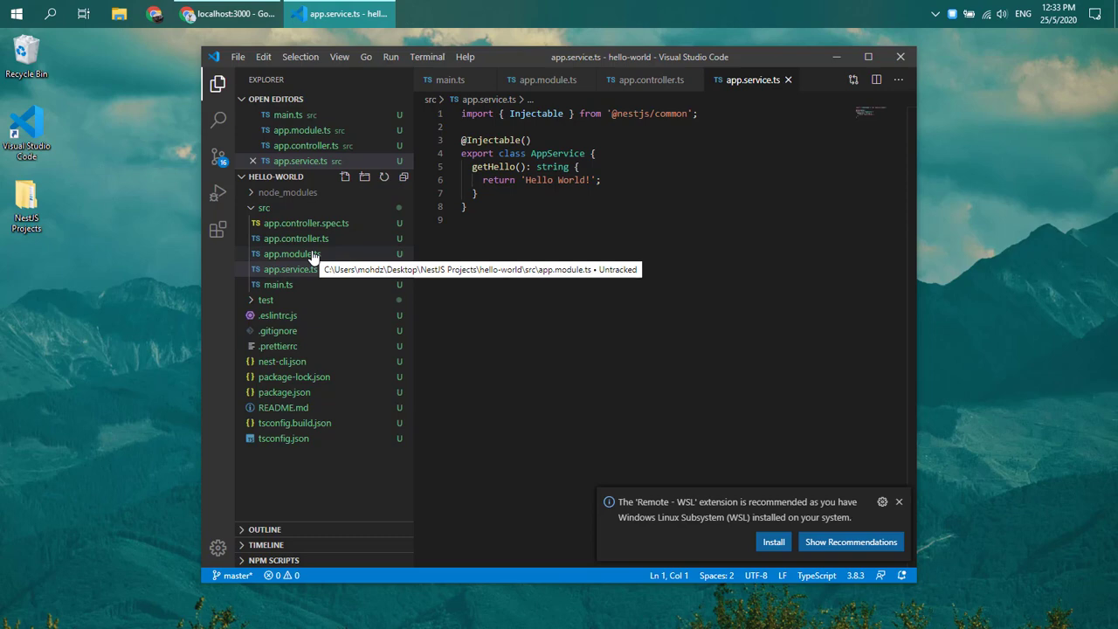
mouse_move(295, 253)
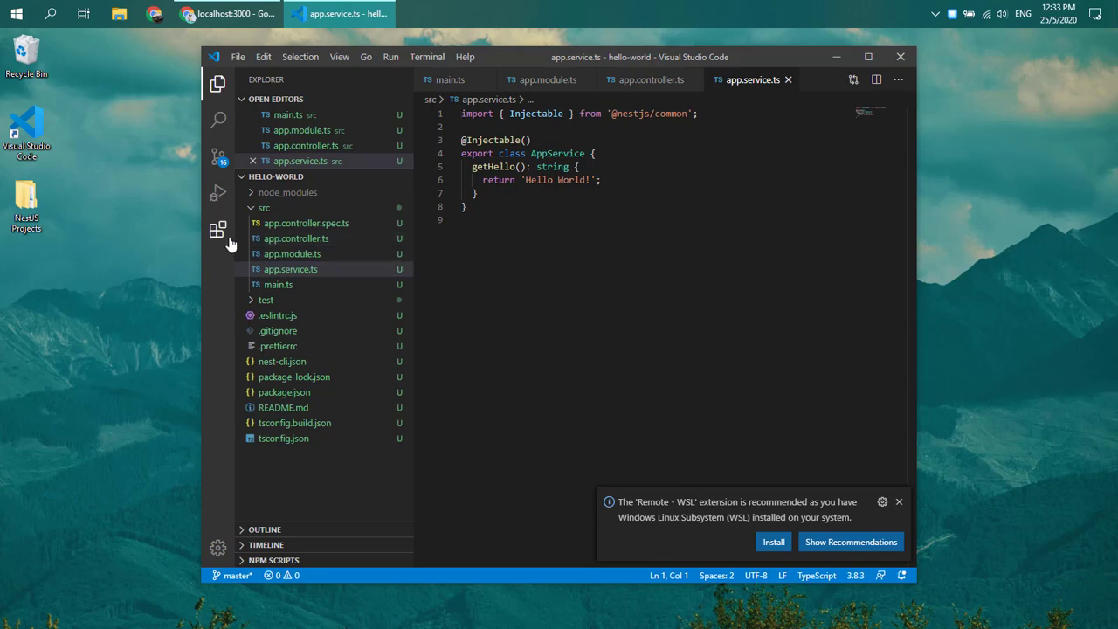
left_click(293, 253)
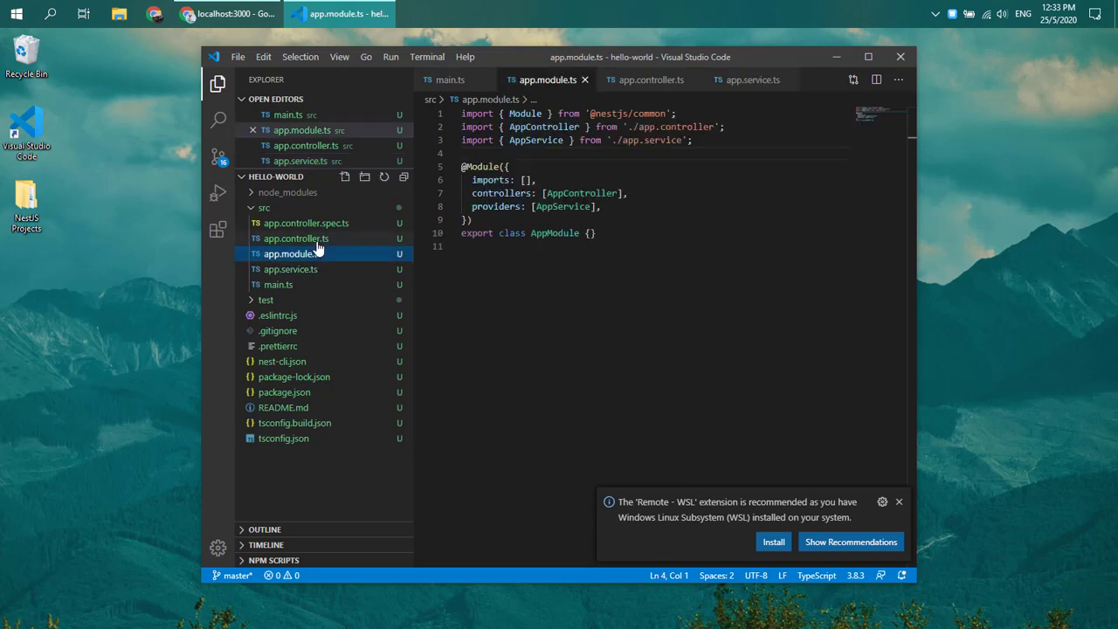
left_click(290, 269)
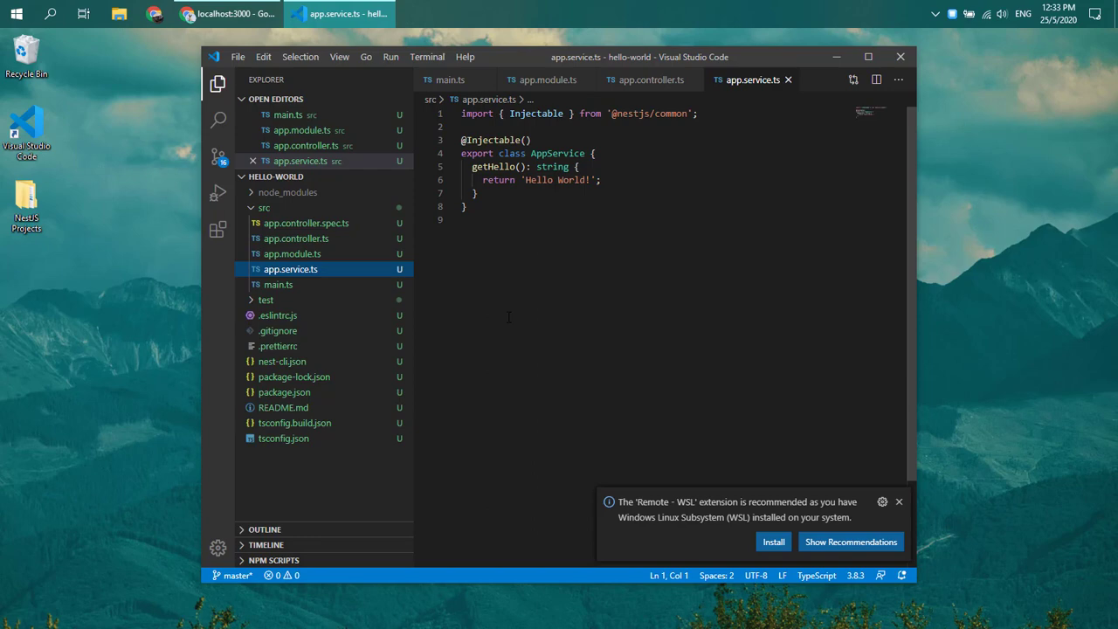
left_click(468, 218)
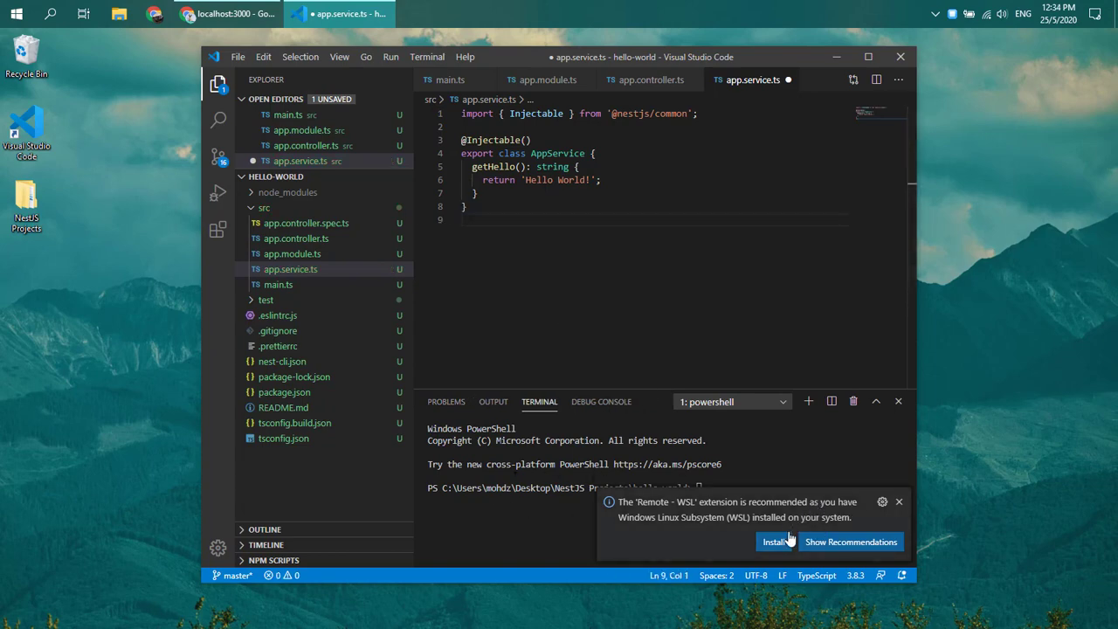
left_click(216, 229)
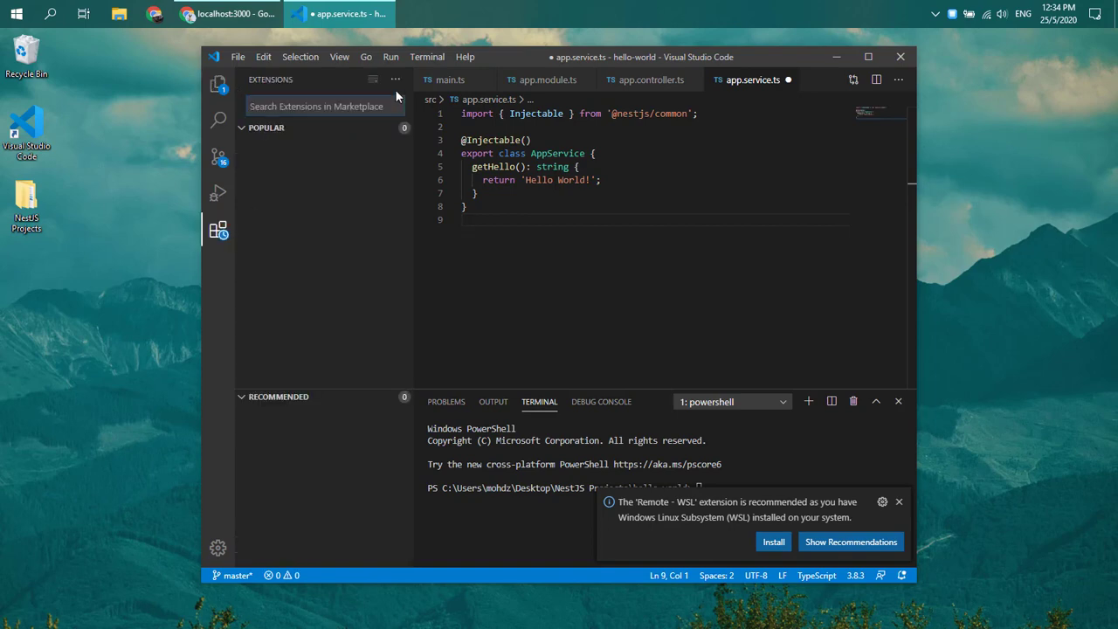
left_click(395, 80)
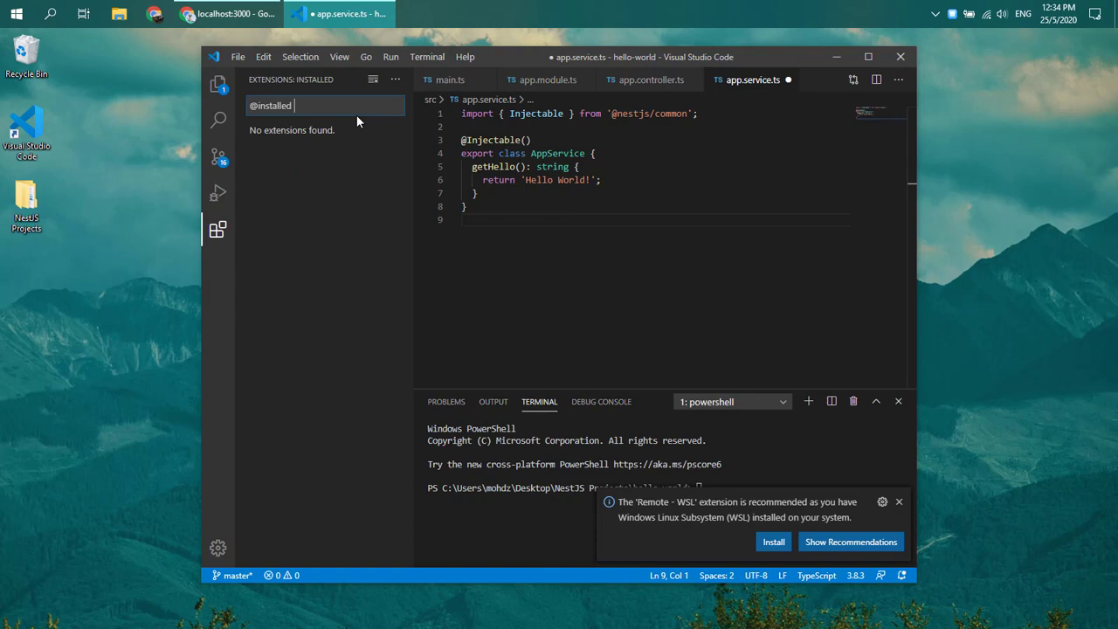
mouse_move(301, 161)
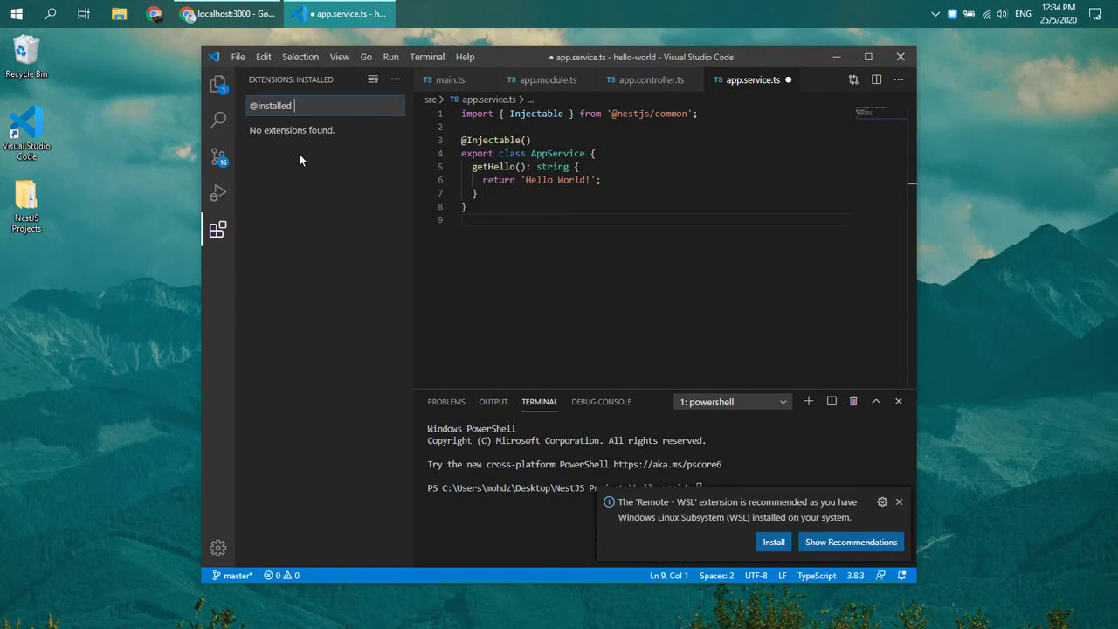
left_click(898, 501)
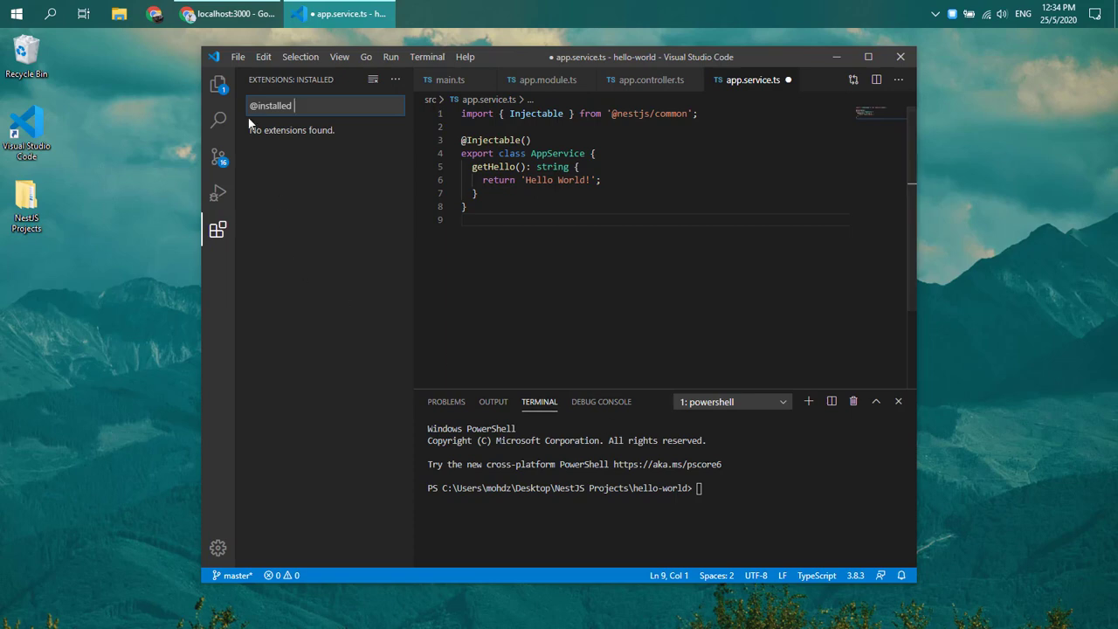
left_click(217, 84)
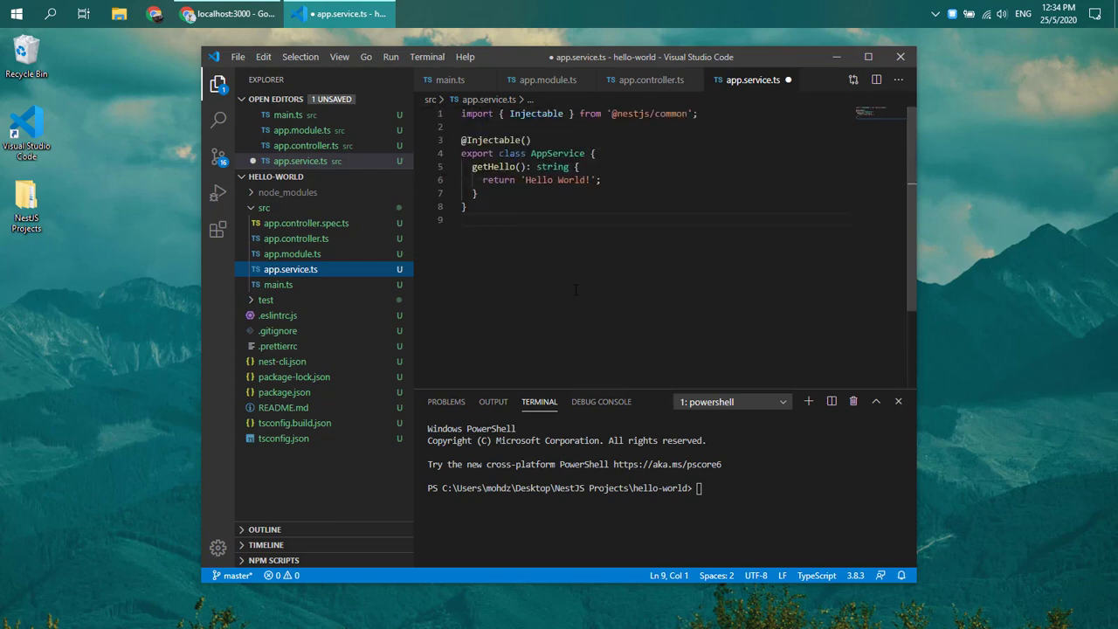
mouse_move(318, 393)
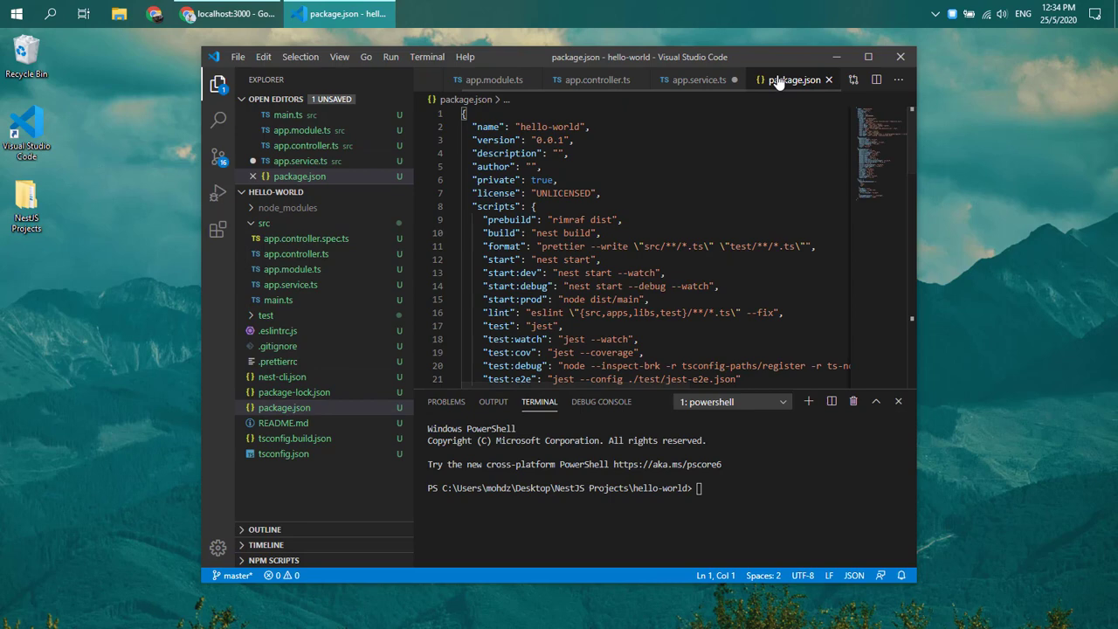
- Close all editor tabs from the package.json tab, discarding app.service.ts changes
right_click(795, 81)
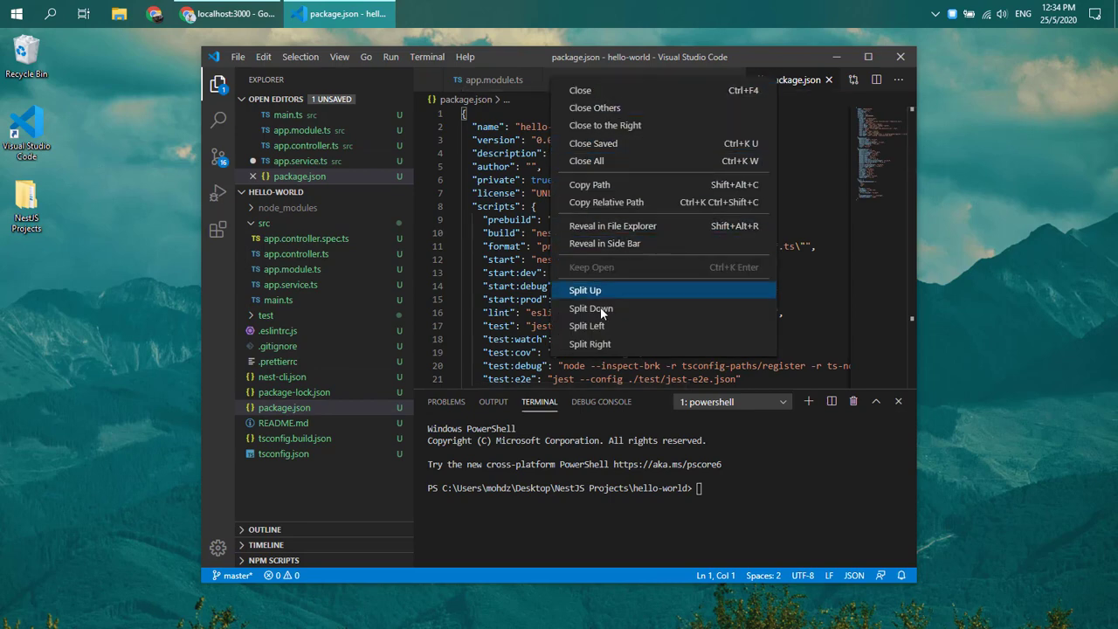
mouse_move(611, 161)
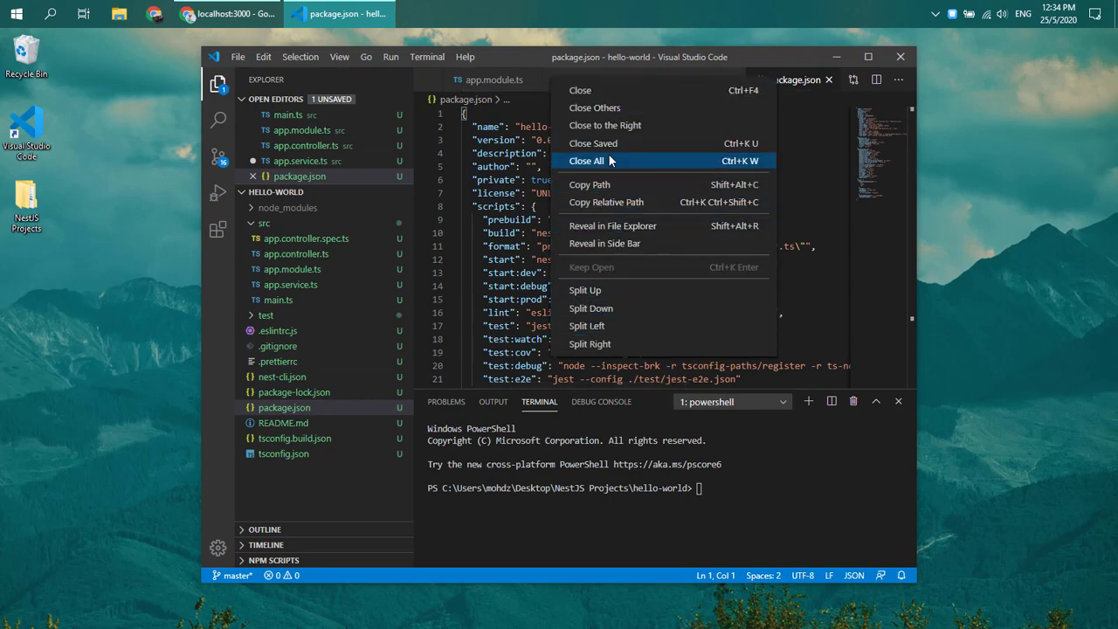
left_click(587, 161)
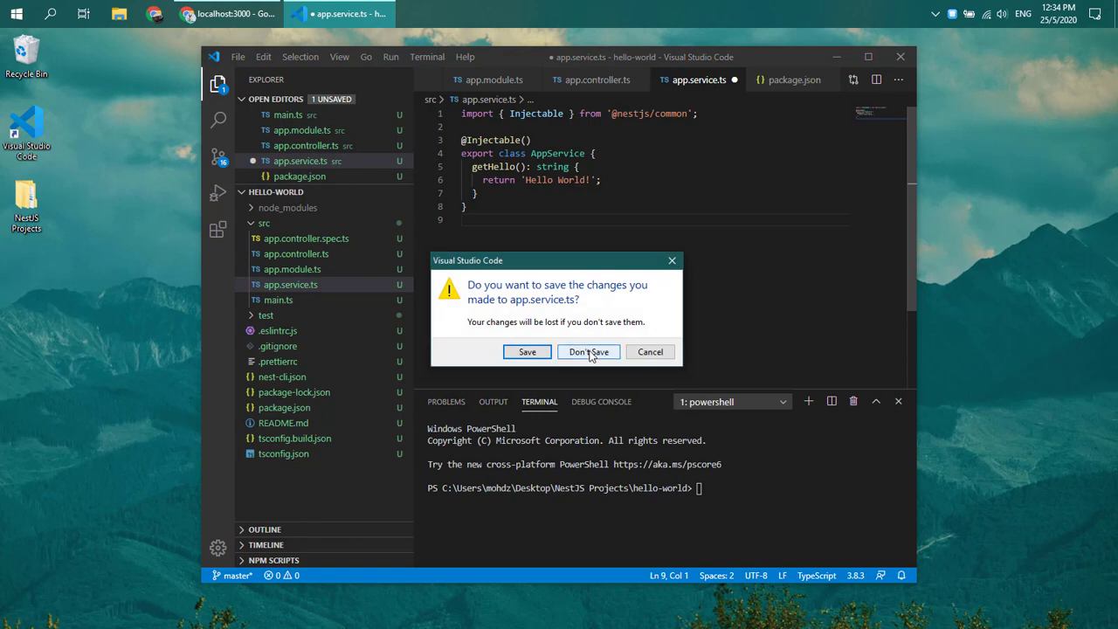
left_click(587, 351)
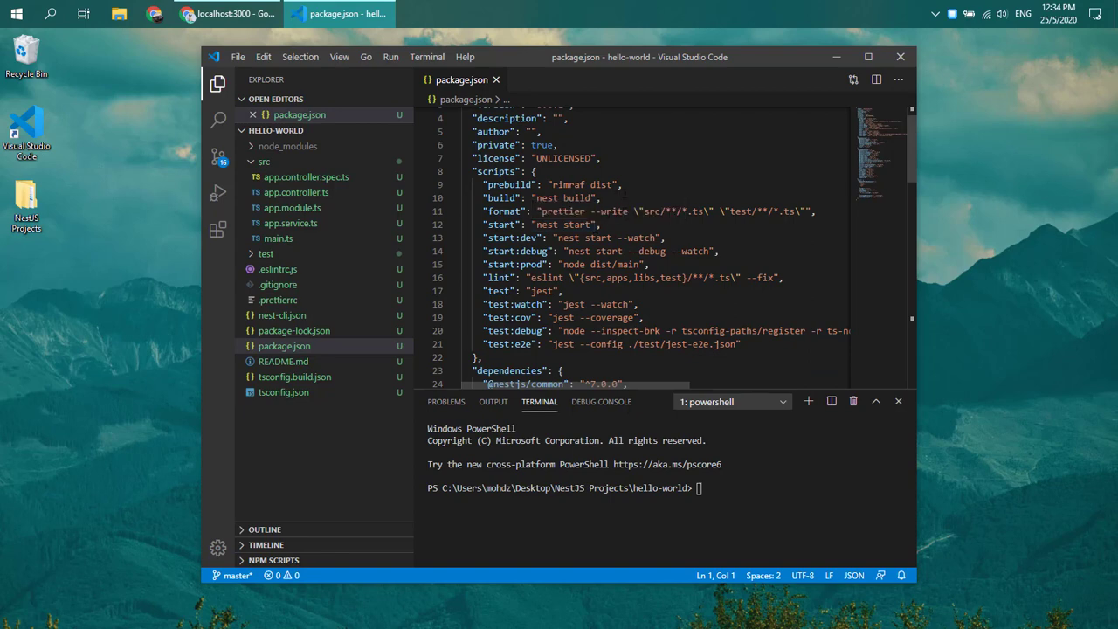
- Run 'npm run start:dev' in the integrated terminal to start Nest in watch mode
double_click(510, 238)
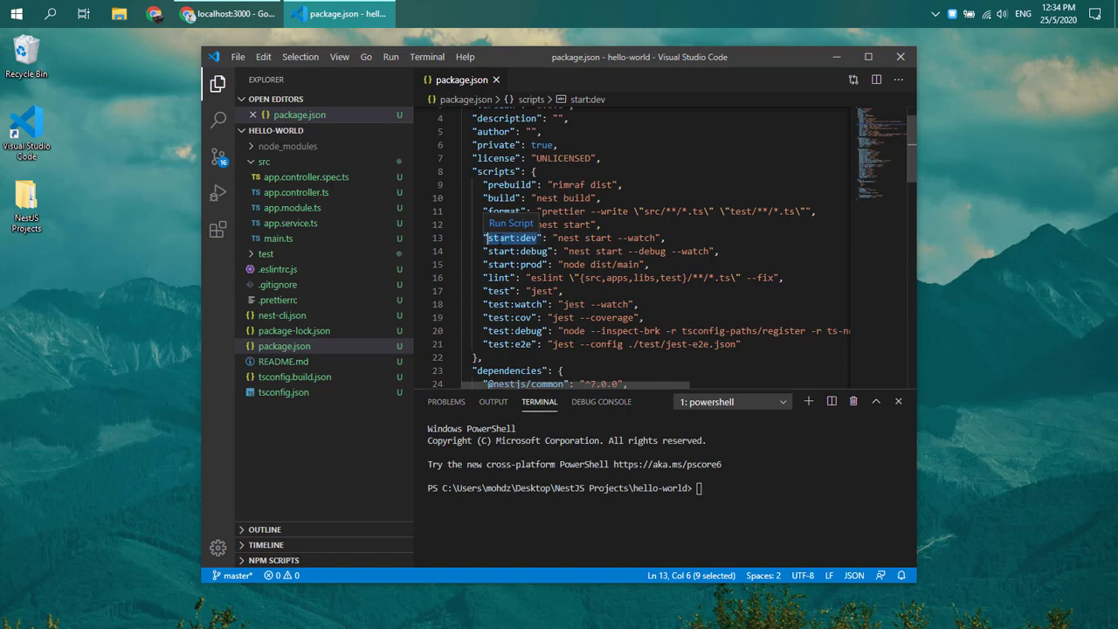
mouse_move(510, 224)
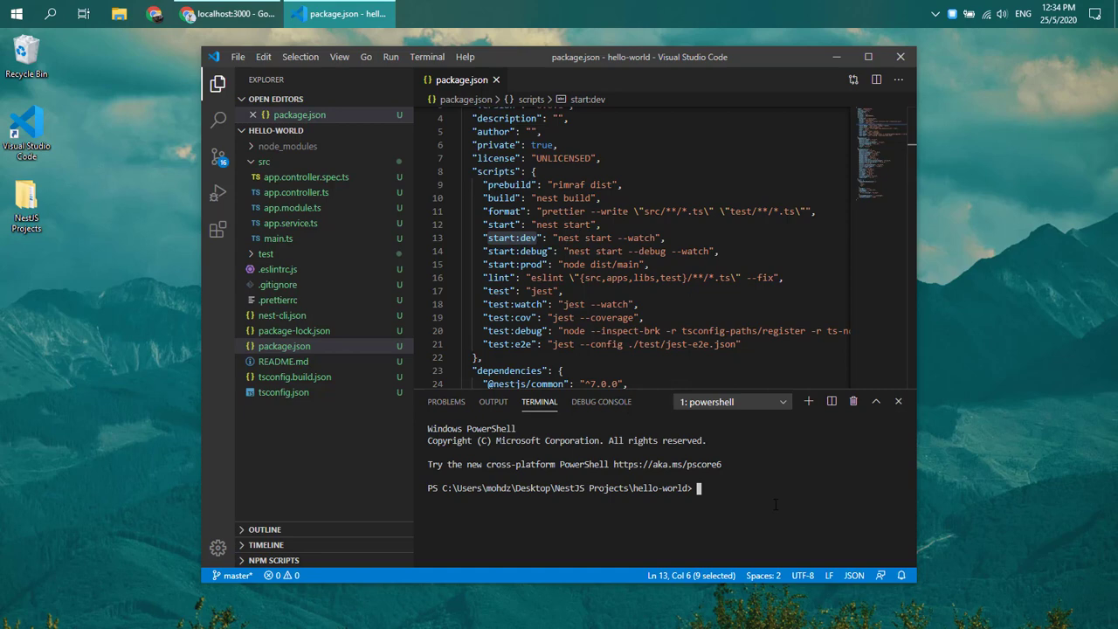
type("npm run")
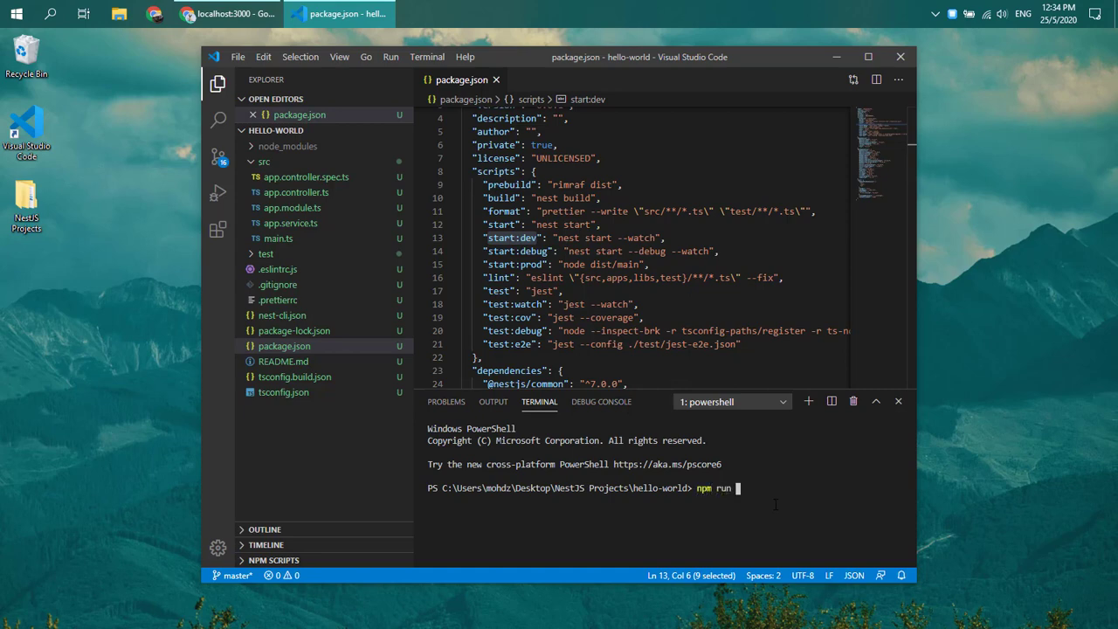
type("start:dev")
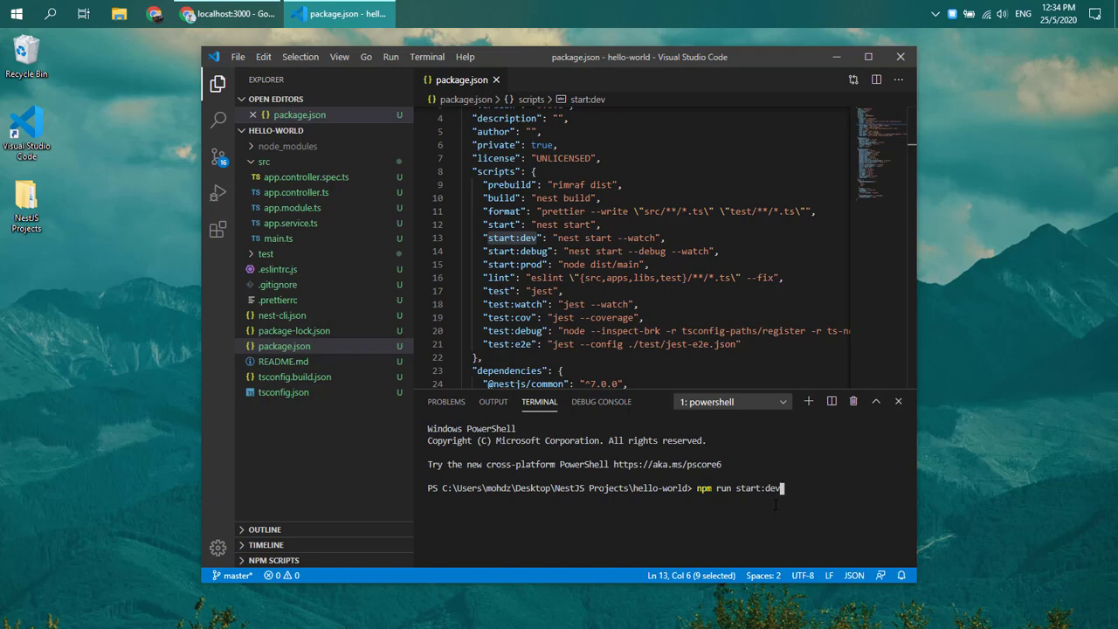
key("enter")
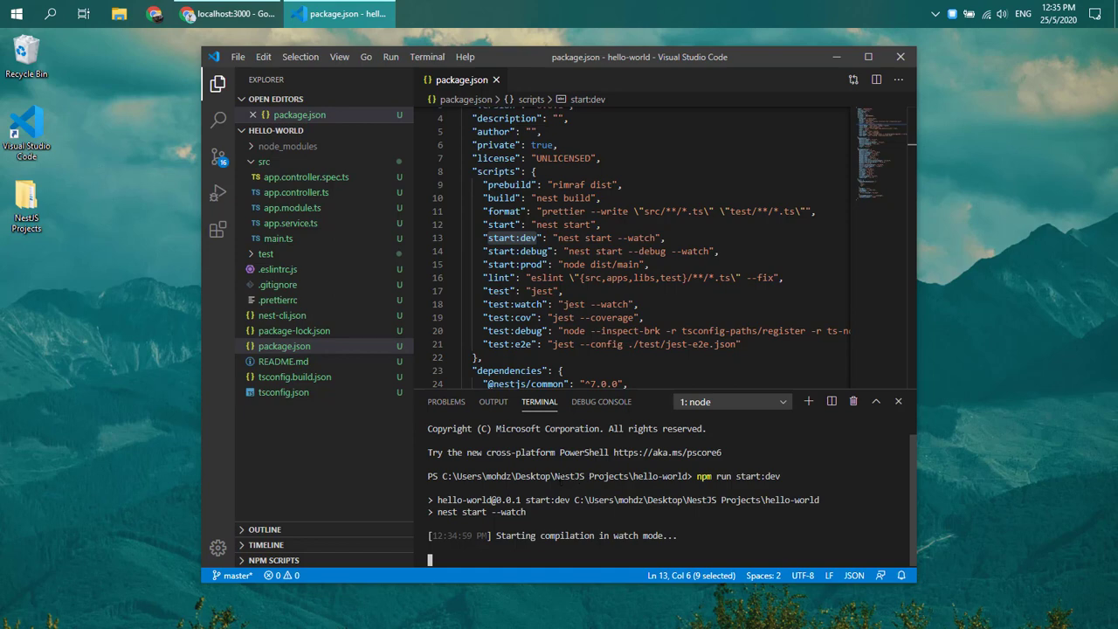
mouse_move(318, 237)
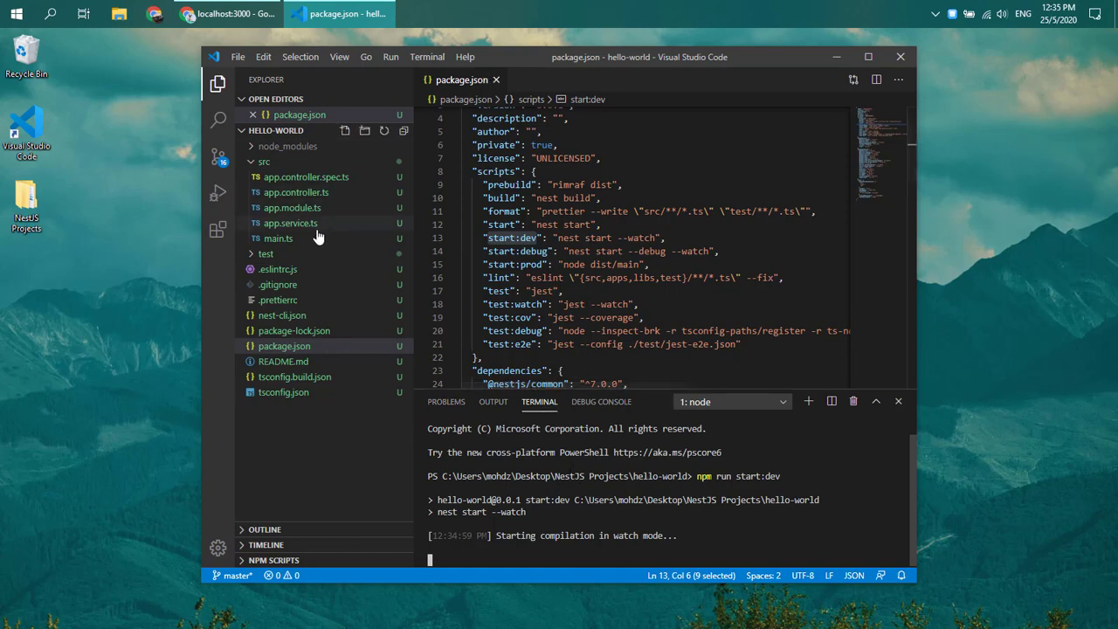
mouse_move(306, 176)
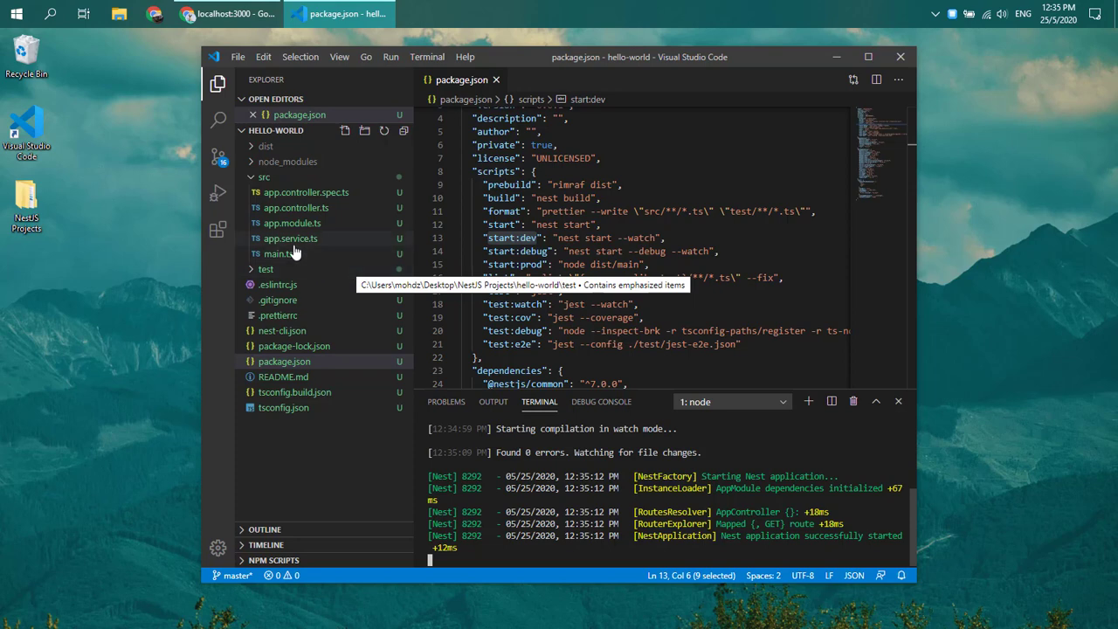
mouse_move(266, 146)
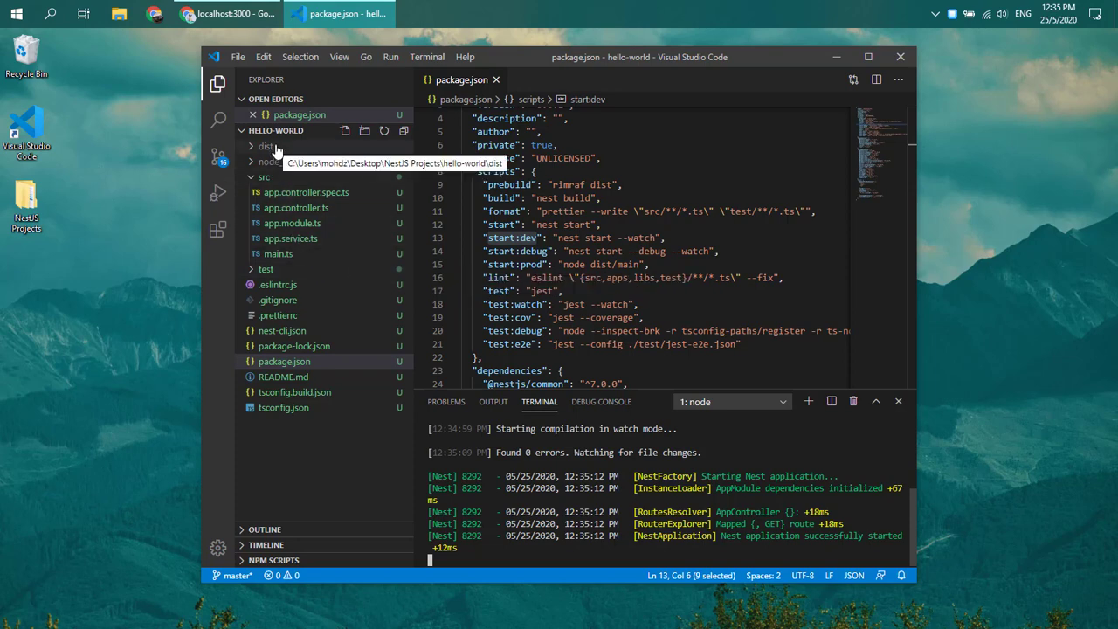
- Expand the dist folder to show the compiled JavaScript output
left_click(266, 147)
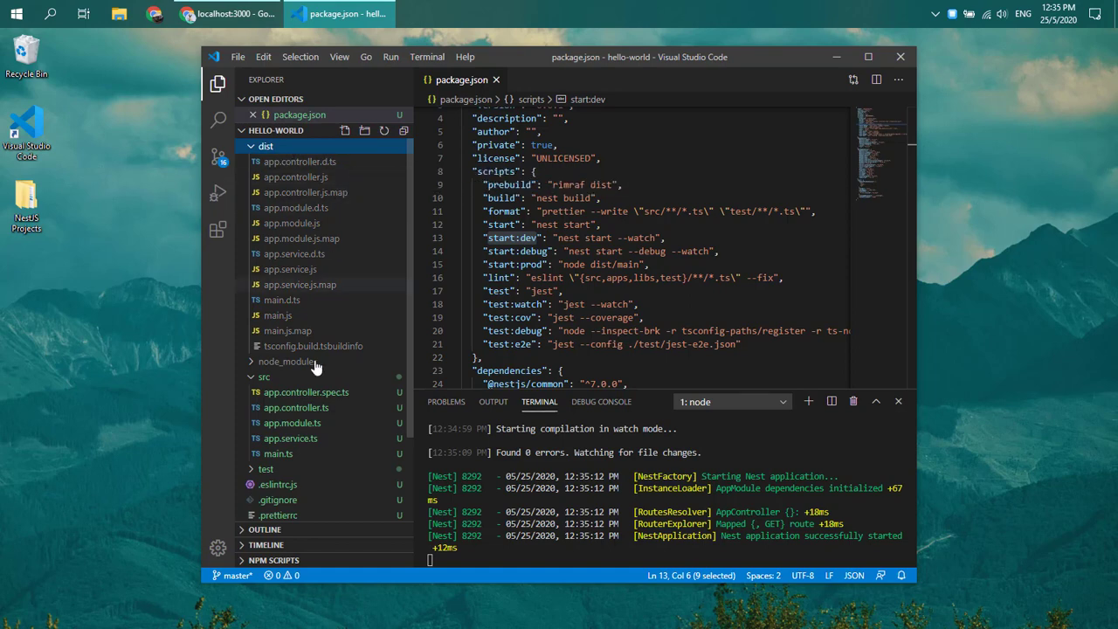
mouse_move(344, 185)
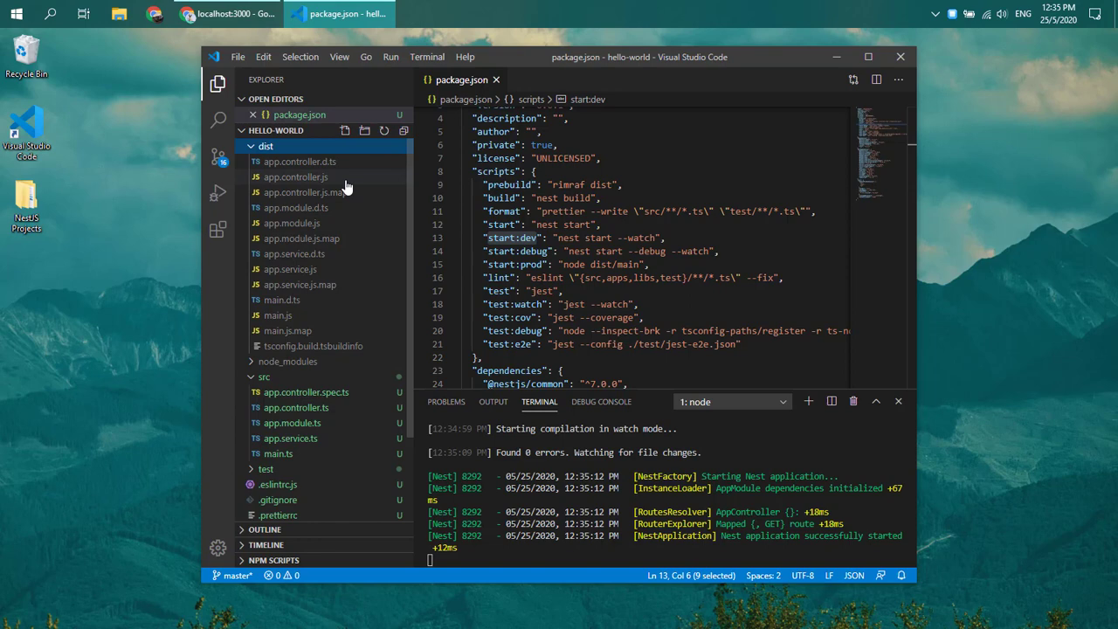
mouse_move(297, 192)
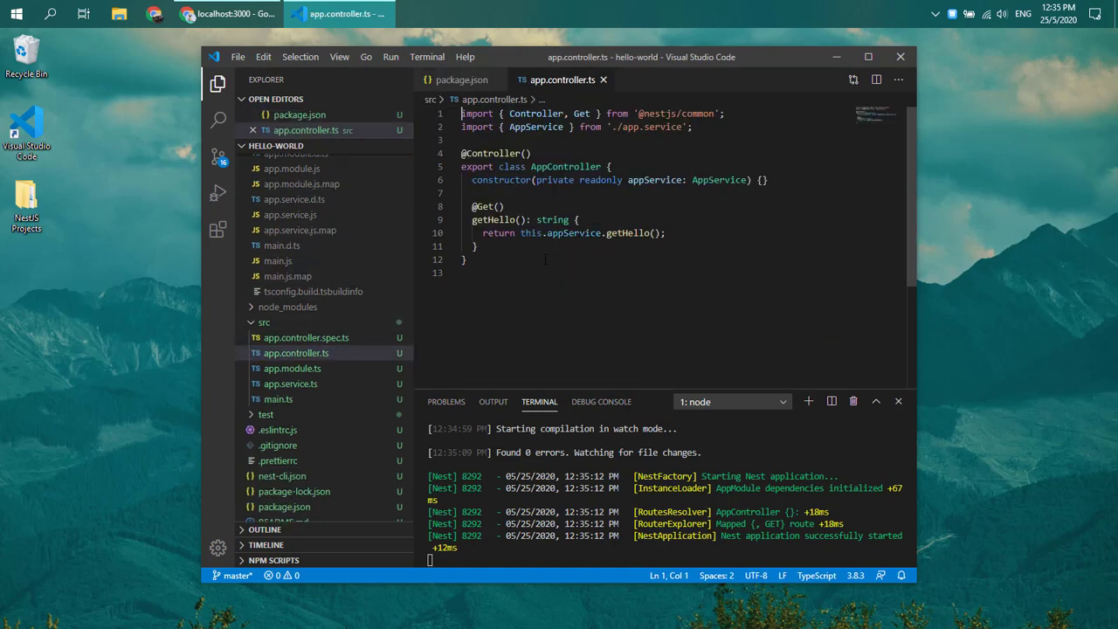
- View dist/app.controller.js and compare its compiled getHello with the app.controller.ts source
key("ctrl+a")
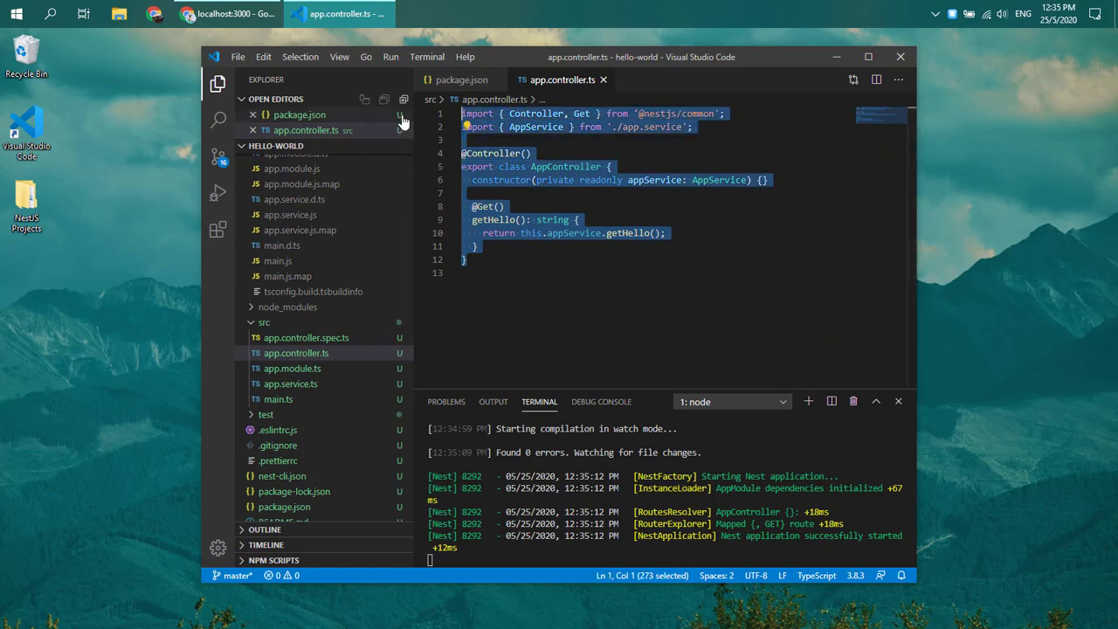
left_click(265, 161)
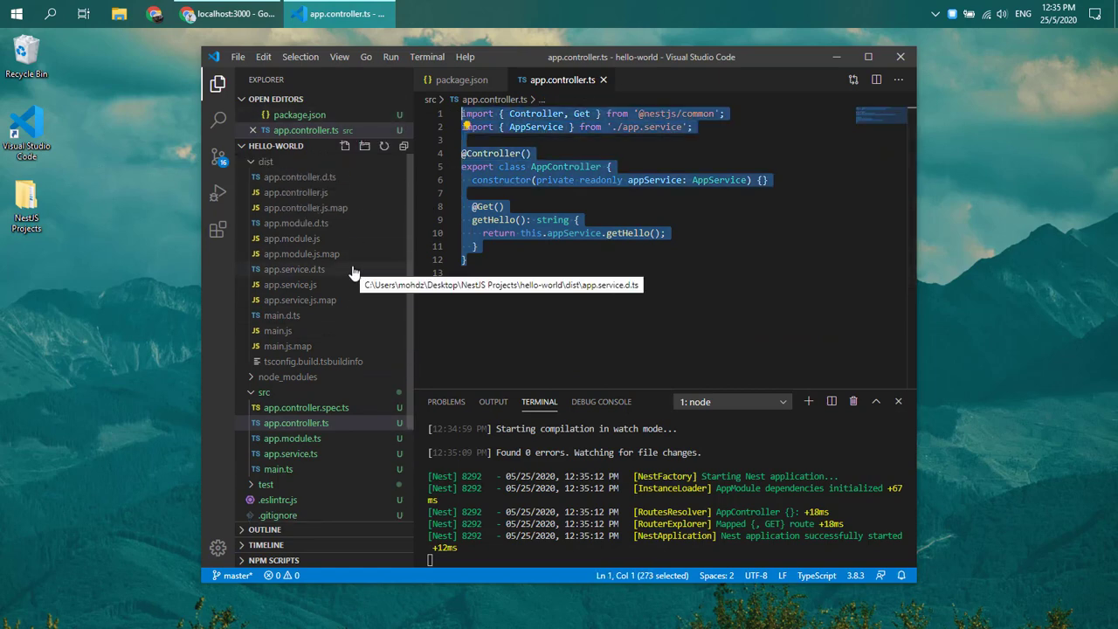
left_click(295, 206)
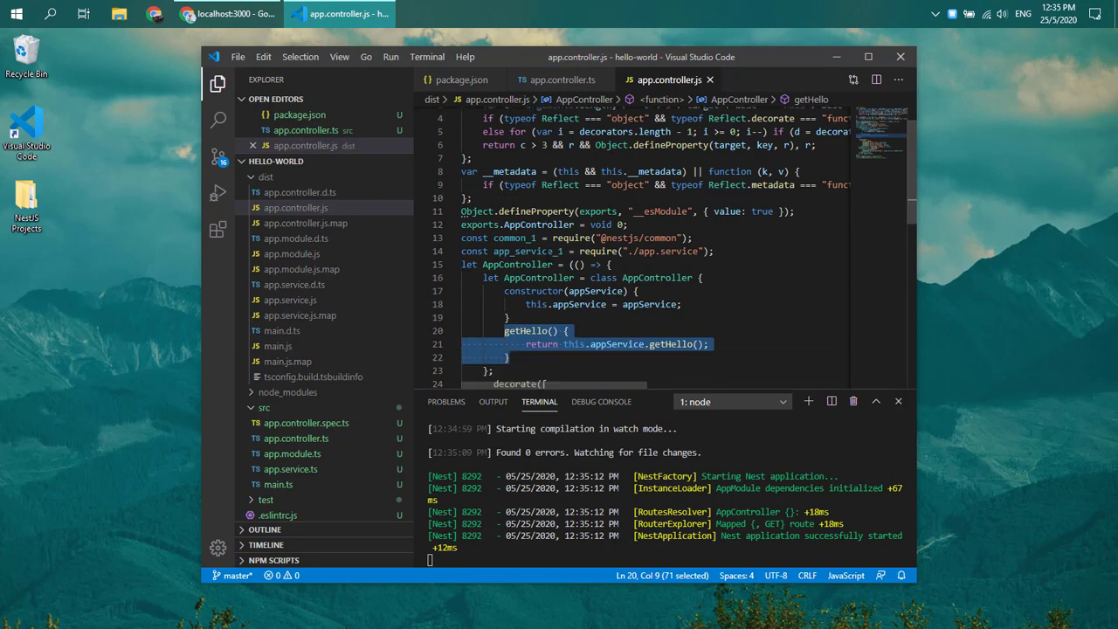
scroll("down", 3)
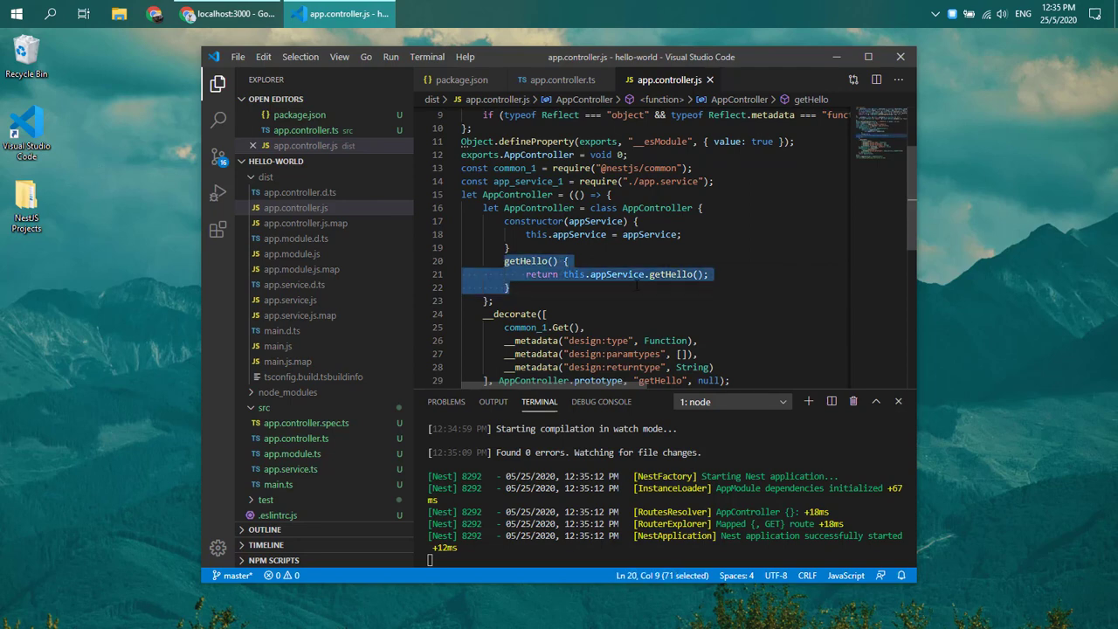
left_click(559, 80)
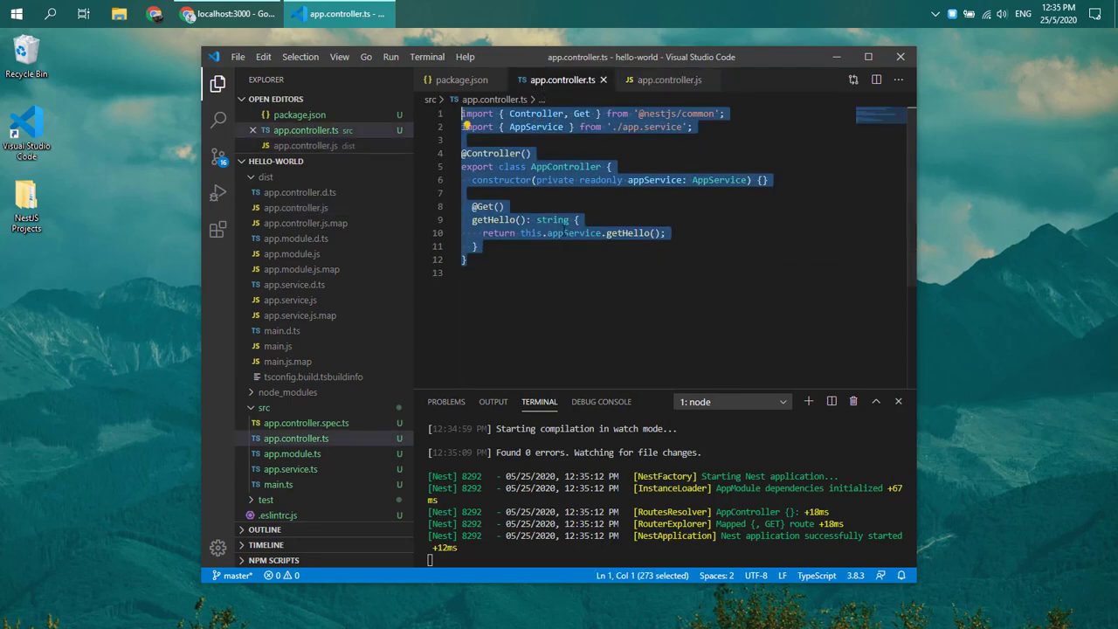
left_click(667, 80)
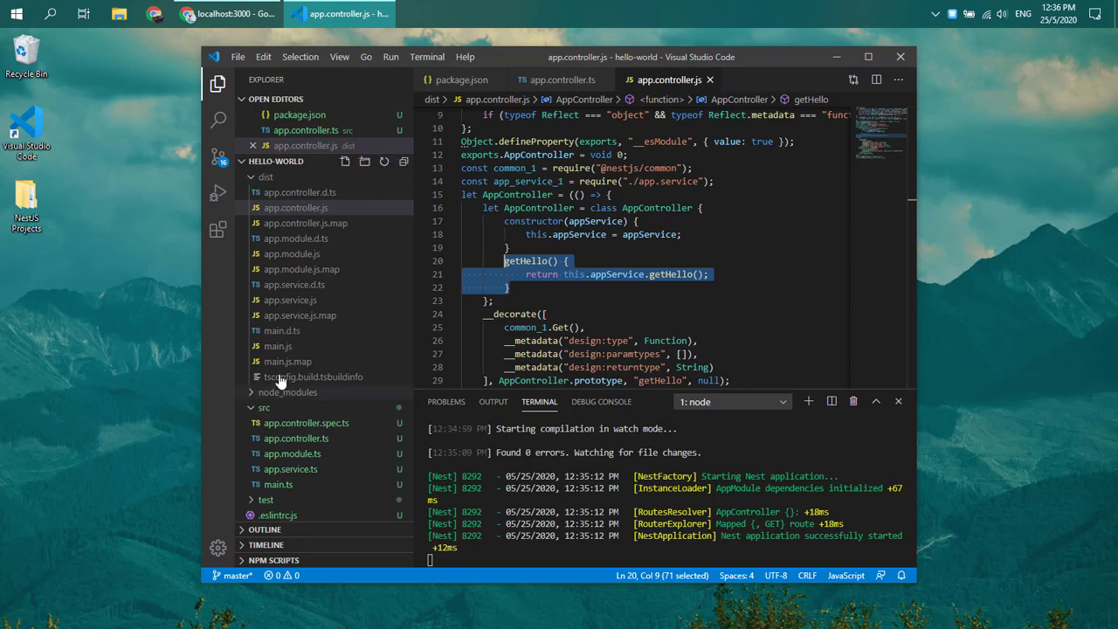
- Switch to Chrome's 'Documentation | NestJS' tab showing the Introduction page
left_click(225, 14)
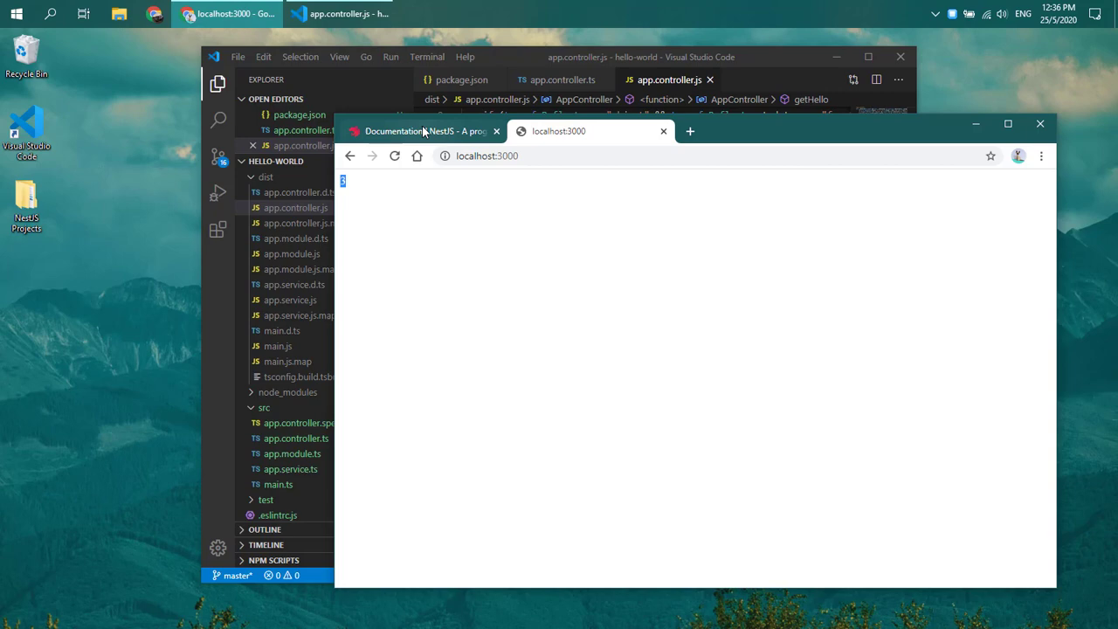
left_click(426, 131)
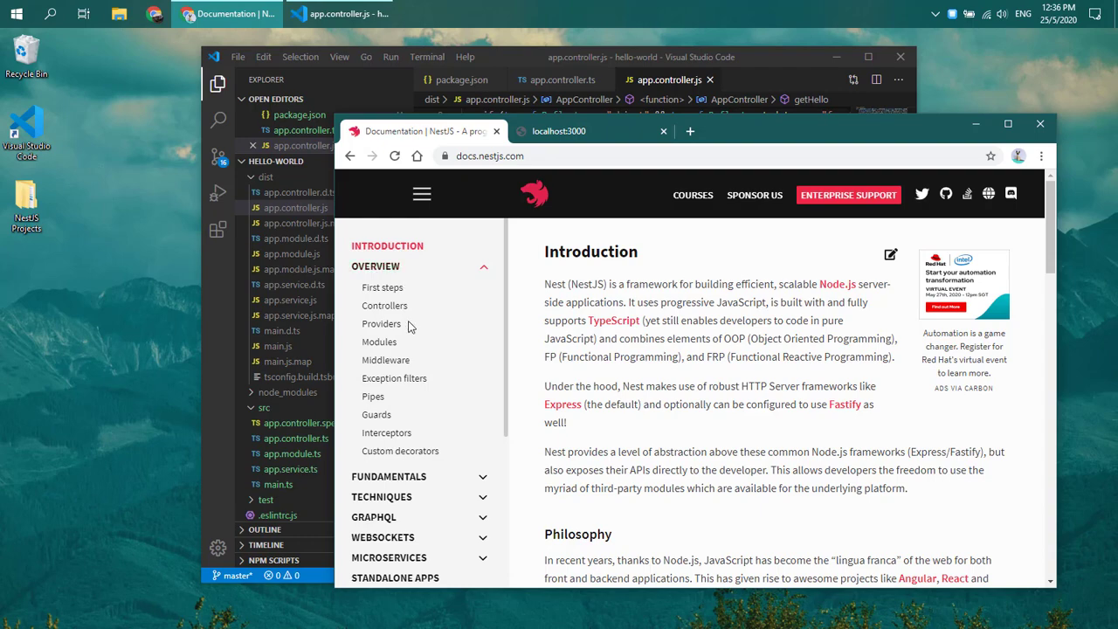
scroll("down", 3)
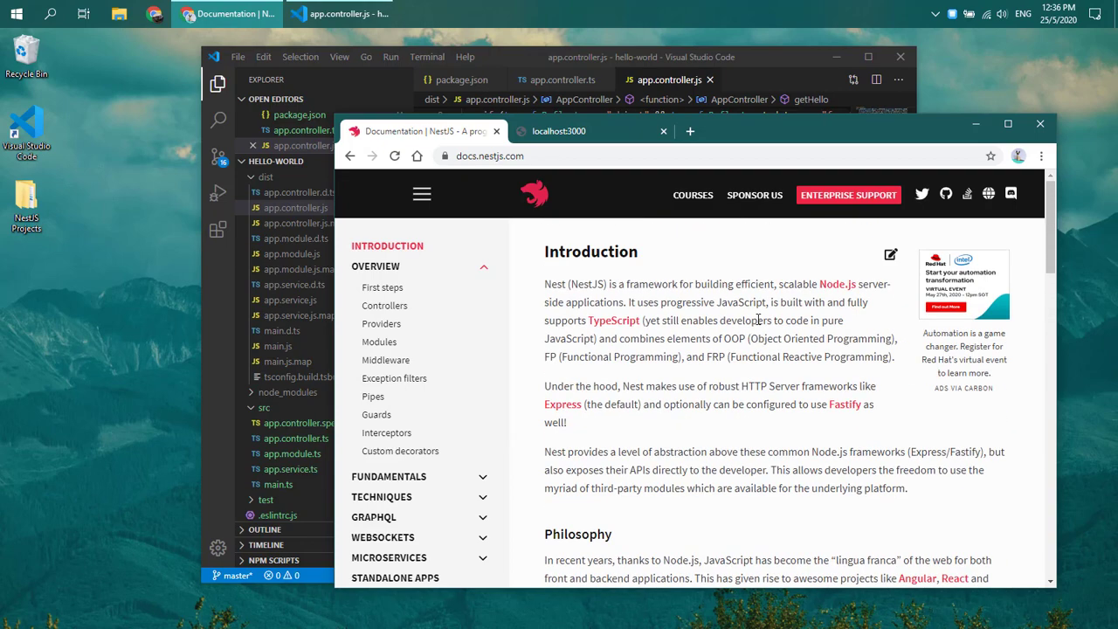
mouse_move(650, 353)
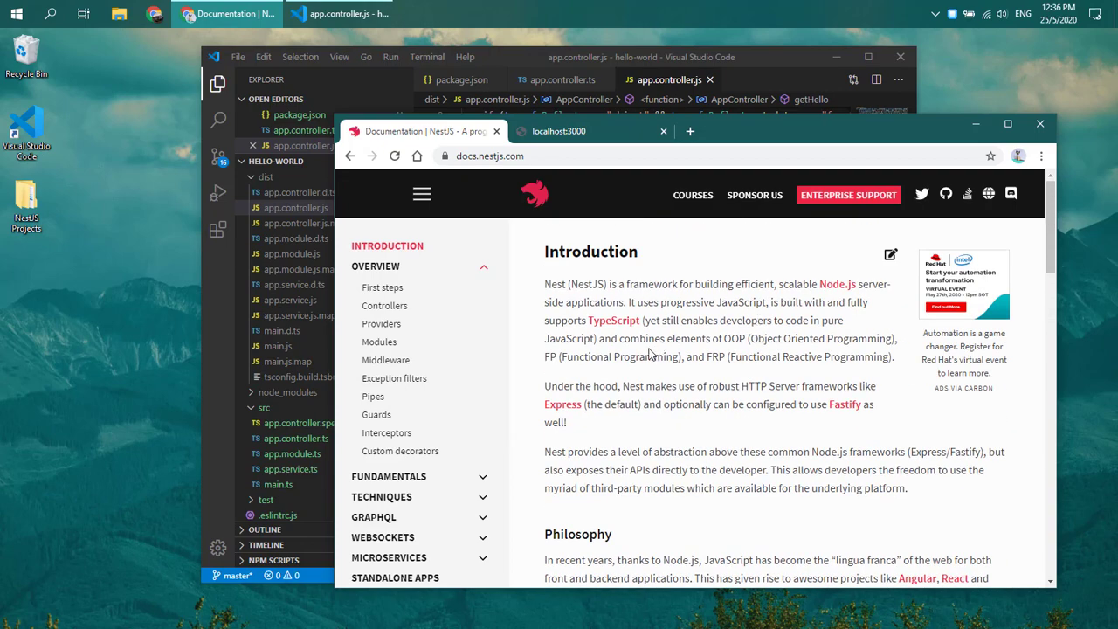